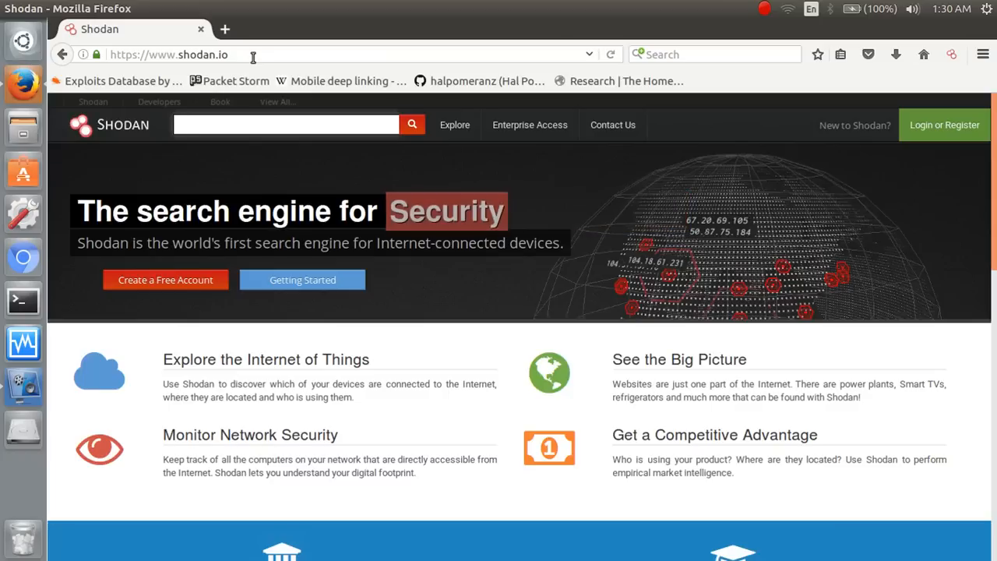
Log in with the entered credentials and return to shodan.io as a member.
click(287, 125)
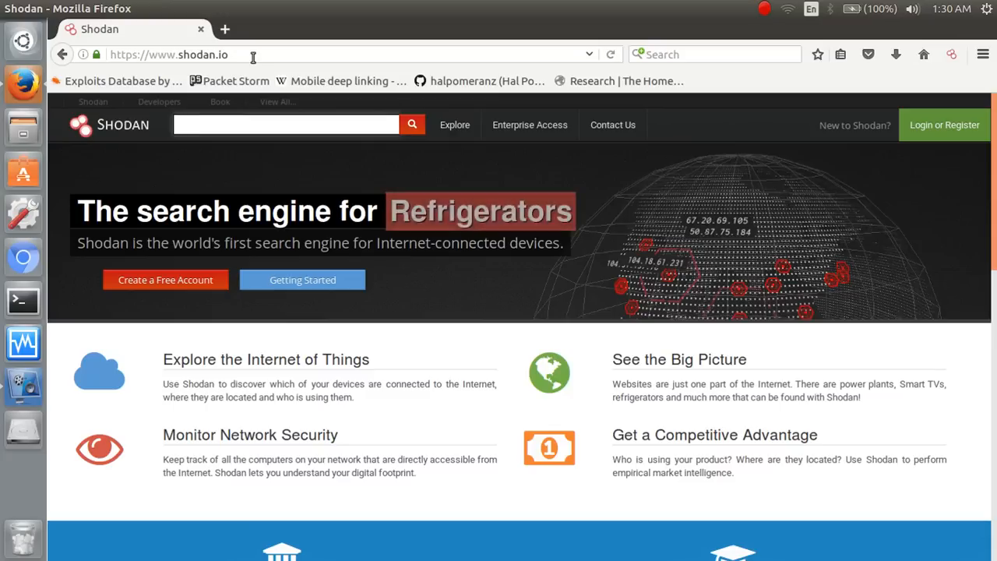
click(285, 124)
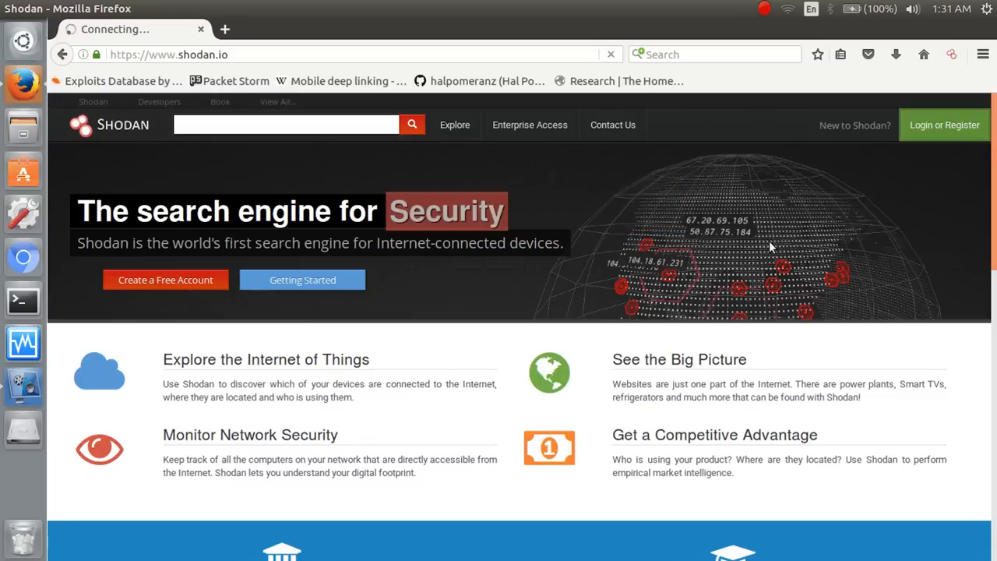
click(944, 125)
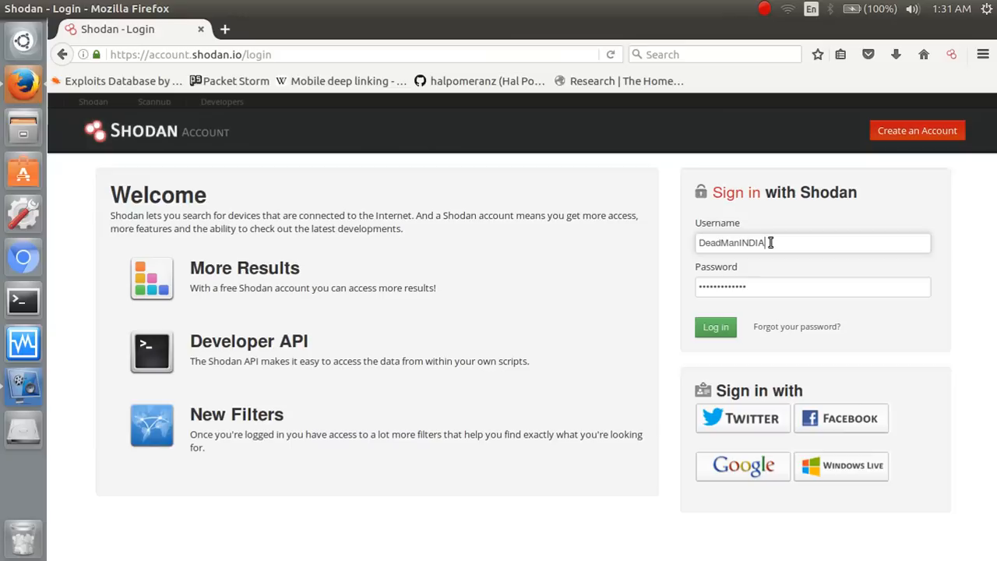
mouse_move(720, 314)
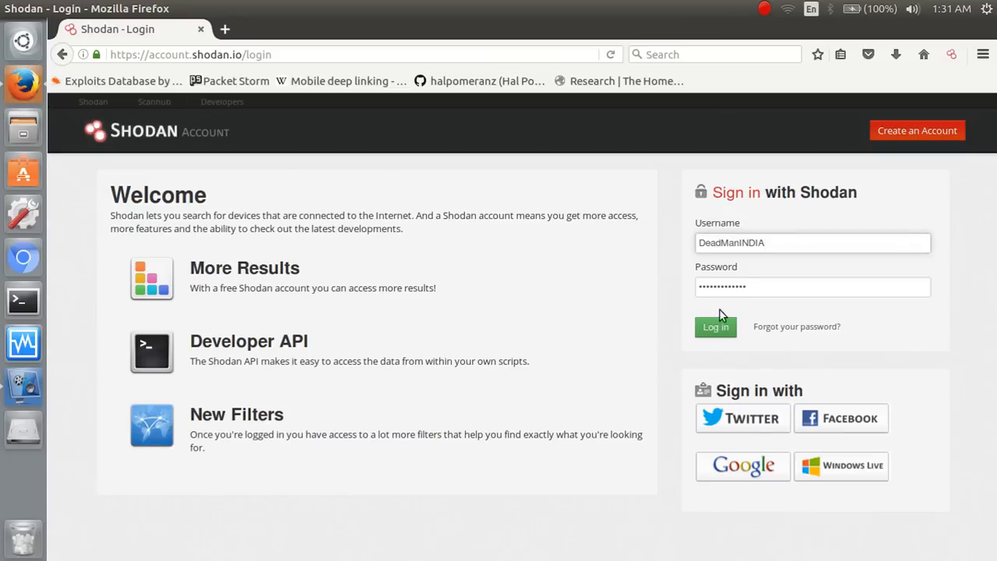
mouse_move(722, 431)
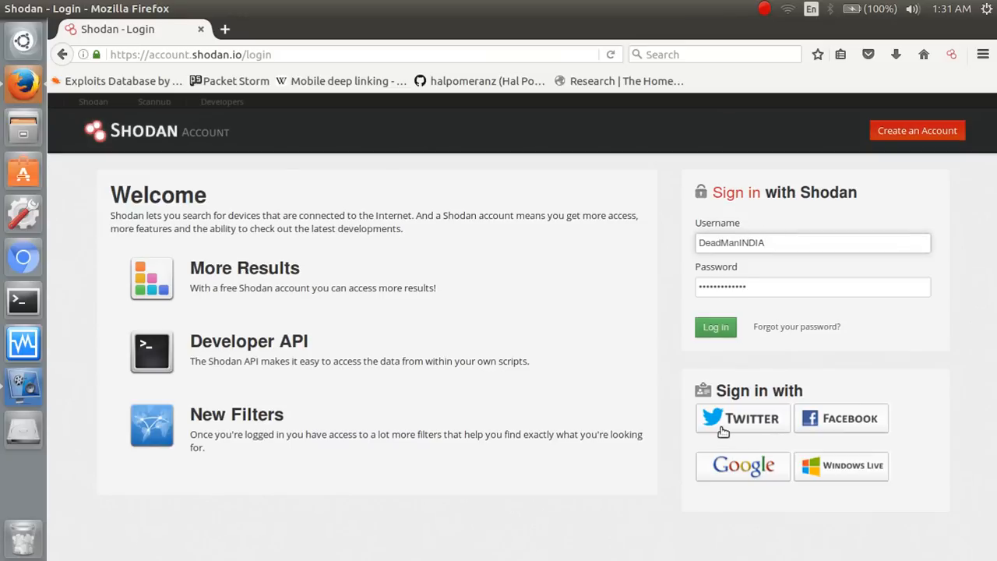
mouse_move(835, 461)
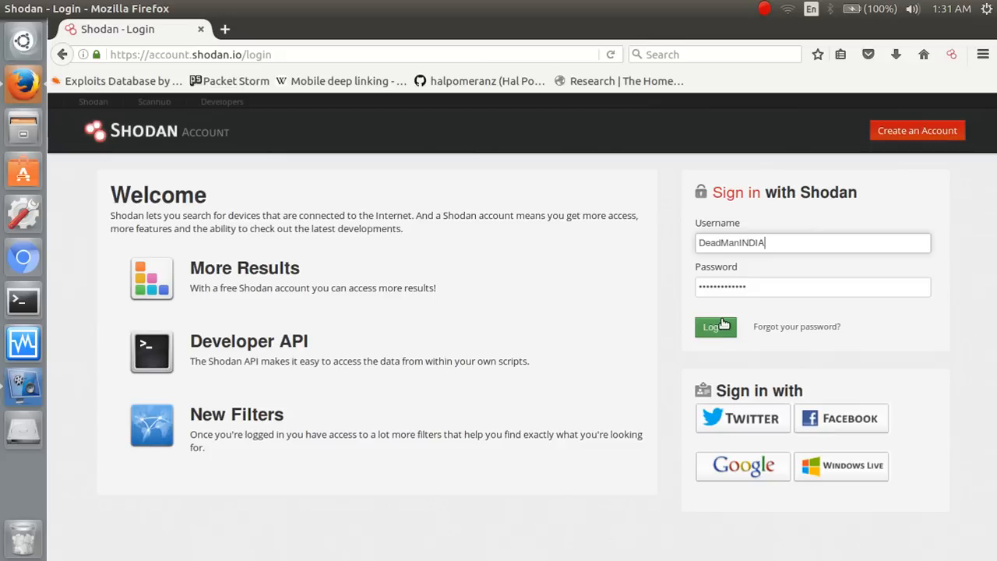
click(715, 327)
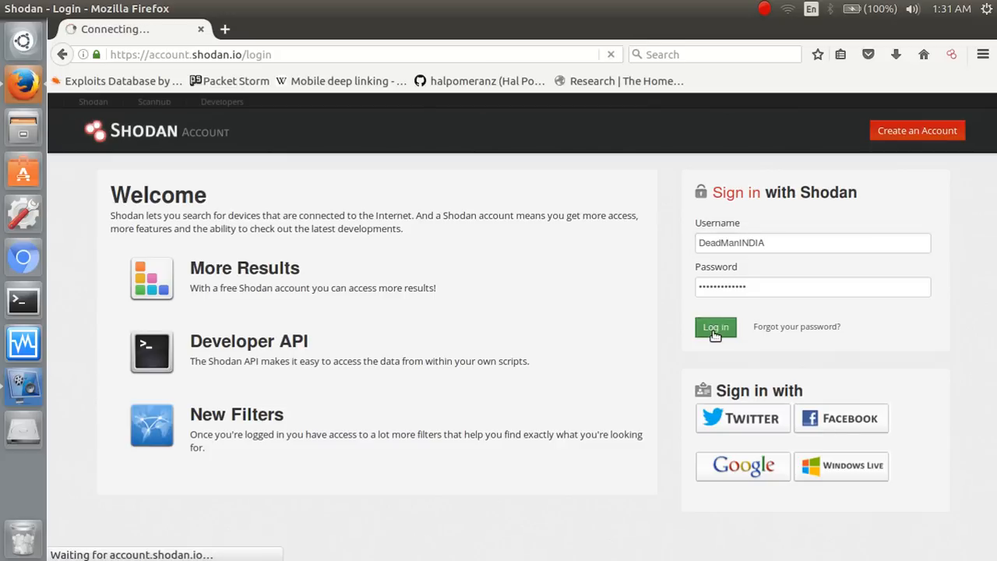
click(714, 327)
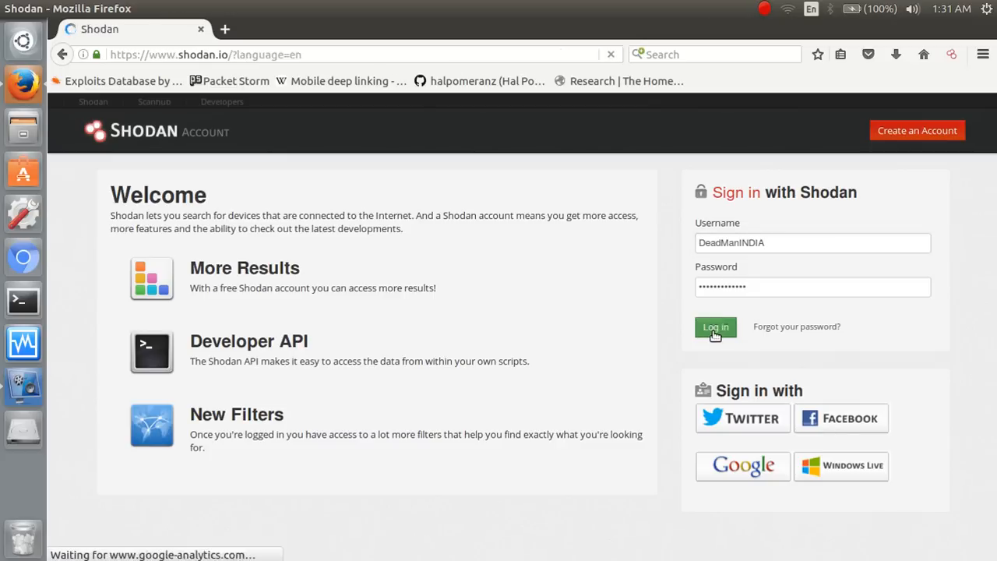
click(715, 327)
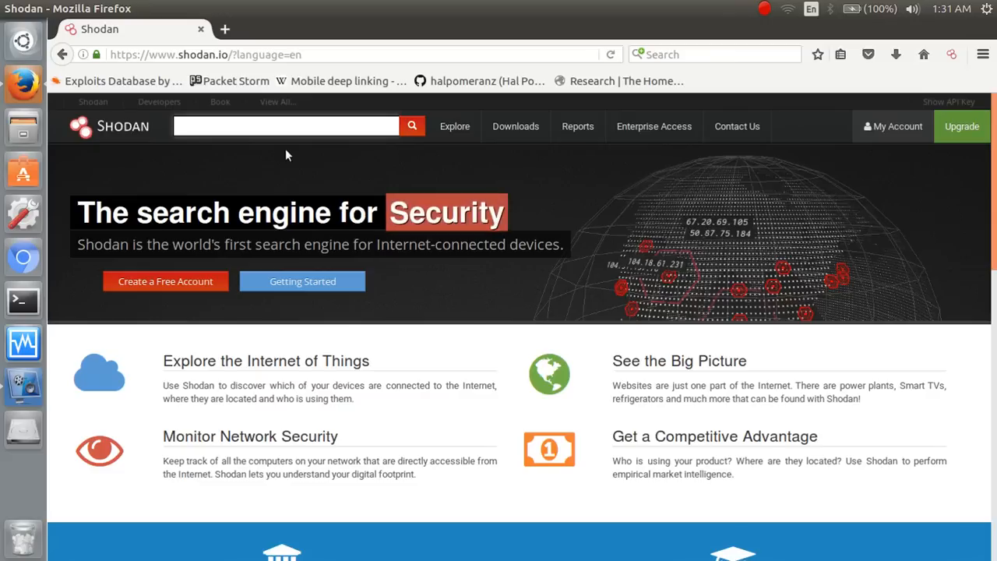
Show the products page via View All, then reach the browser Tools menu.
click(277, 101)
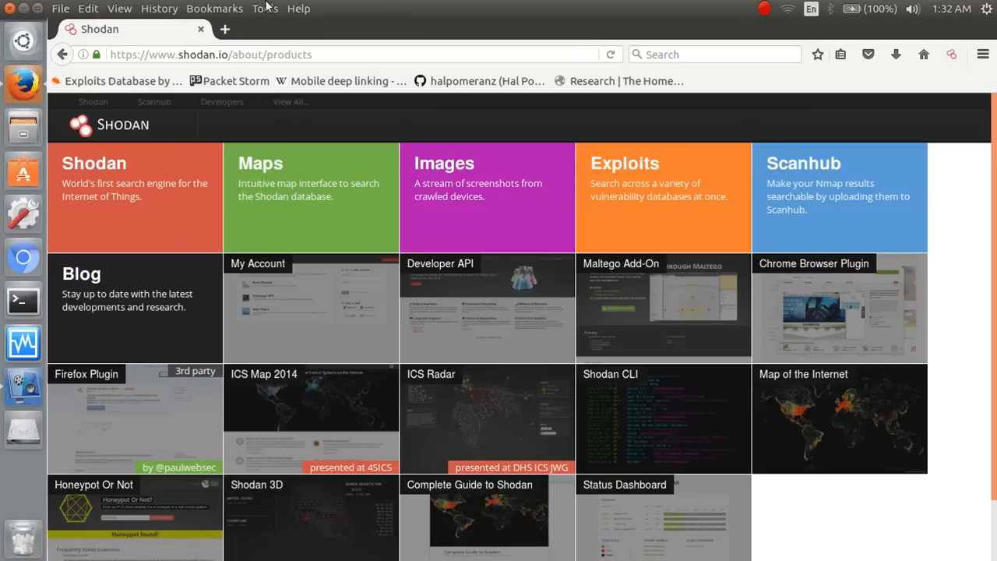
click(264, 9)
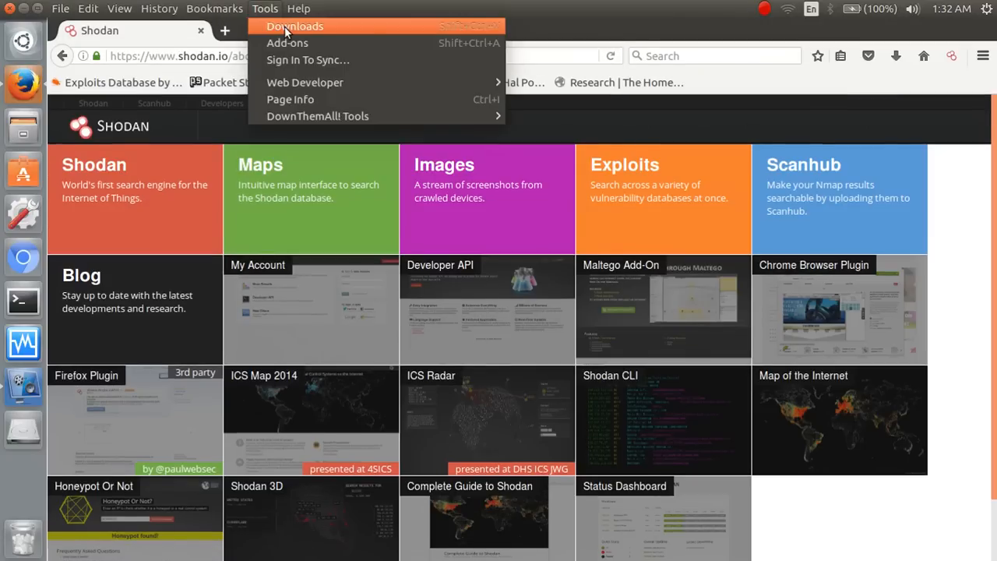
In the Add-ons Manager, list extensions, search 'sh' among available add-ons, and return to Extensions.
click(286, 43)
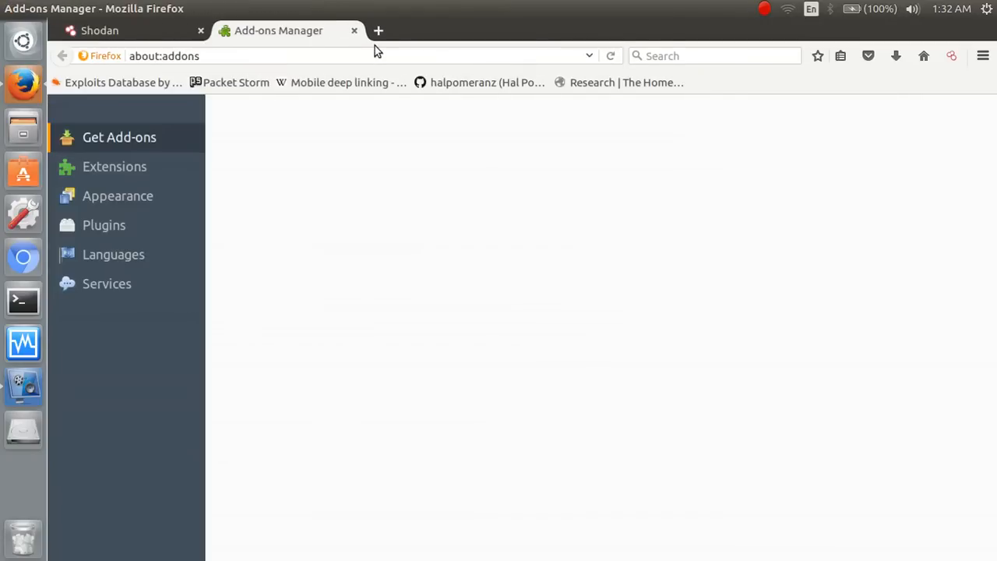
click(115, 166)
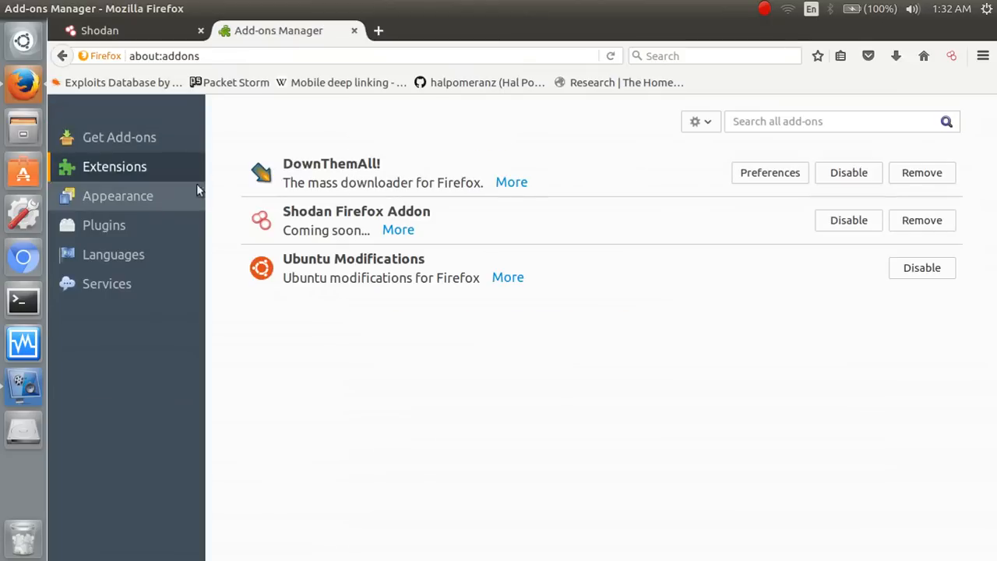
click(833, 122)
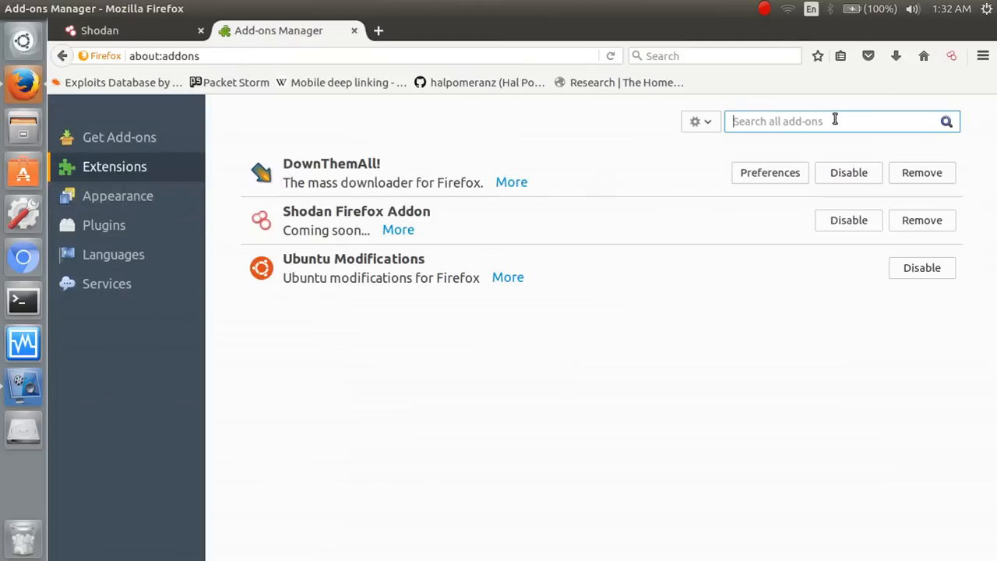
click(810, 121)
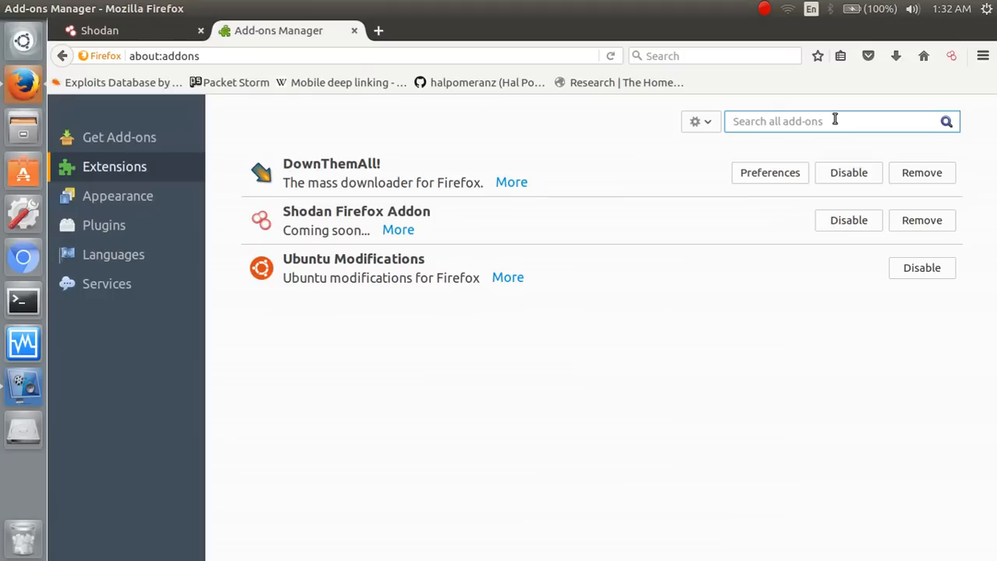
click(778, 122)
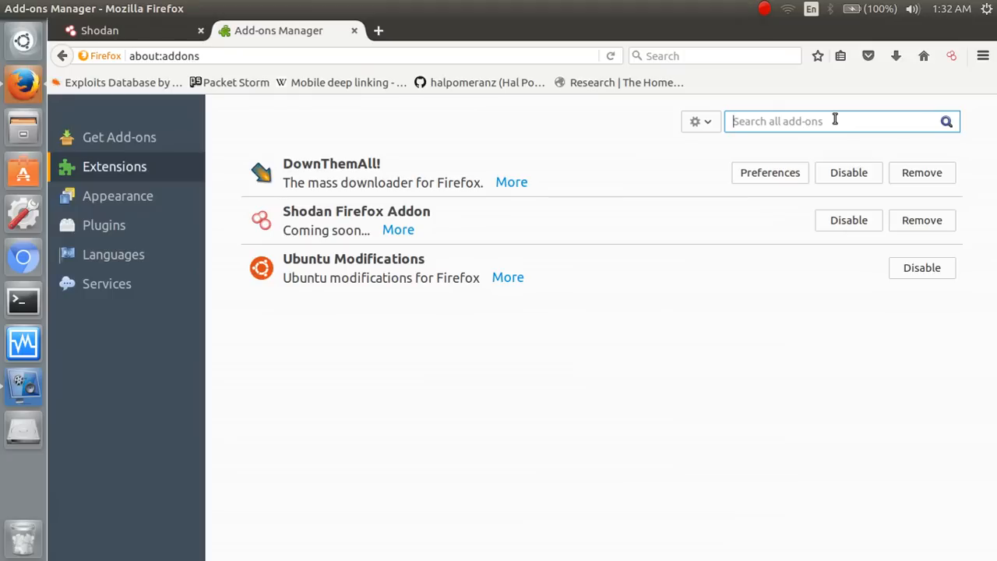
text(shodan)
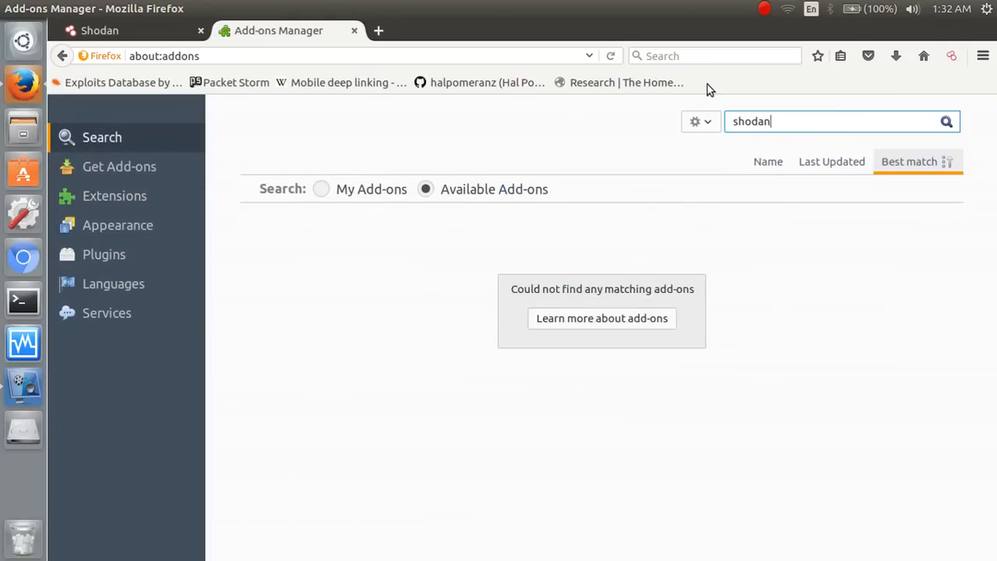
mouse_move(726, 180)
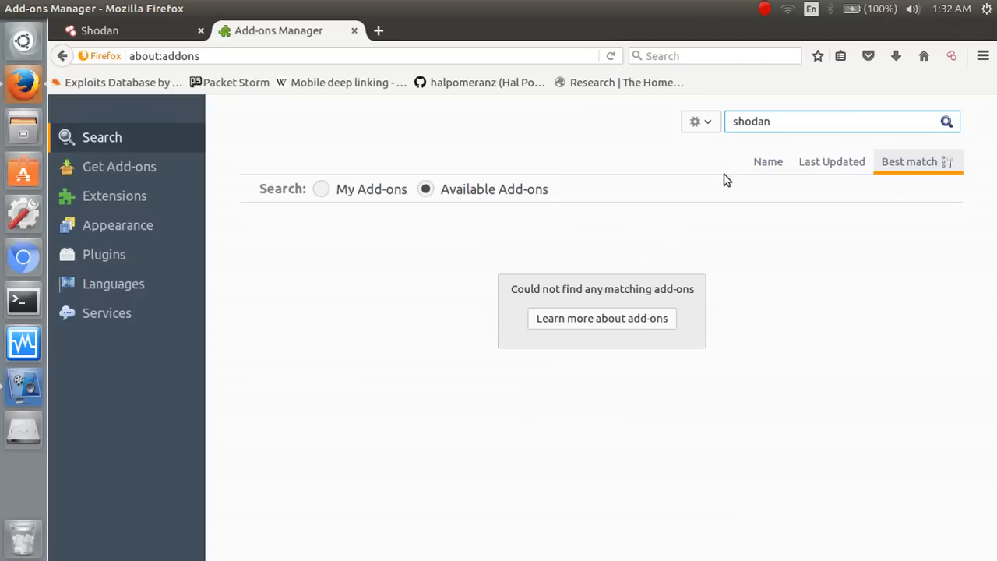
click(114, 196)
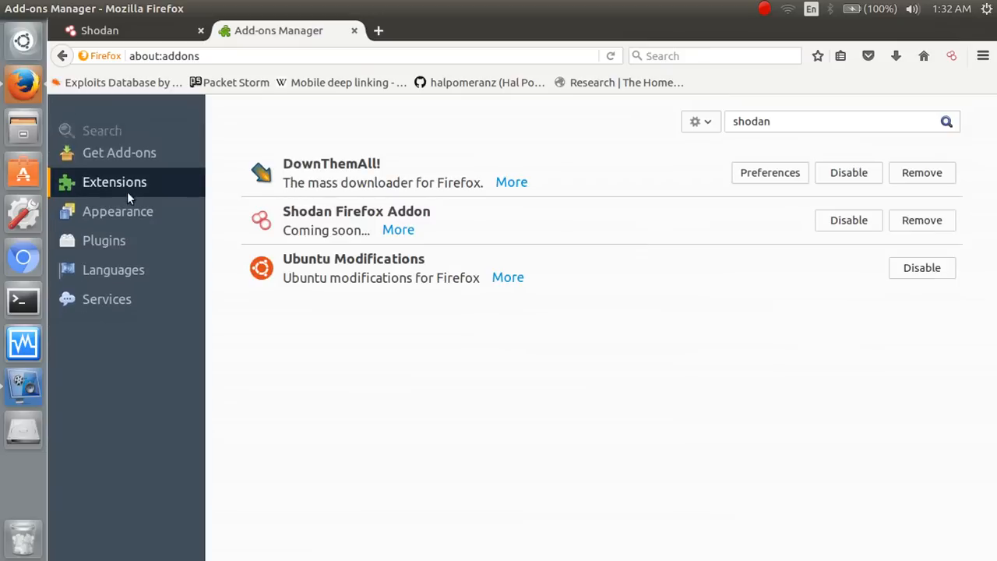
mouse_move(398, 231)
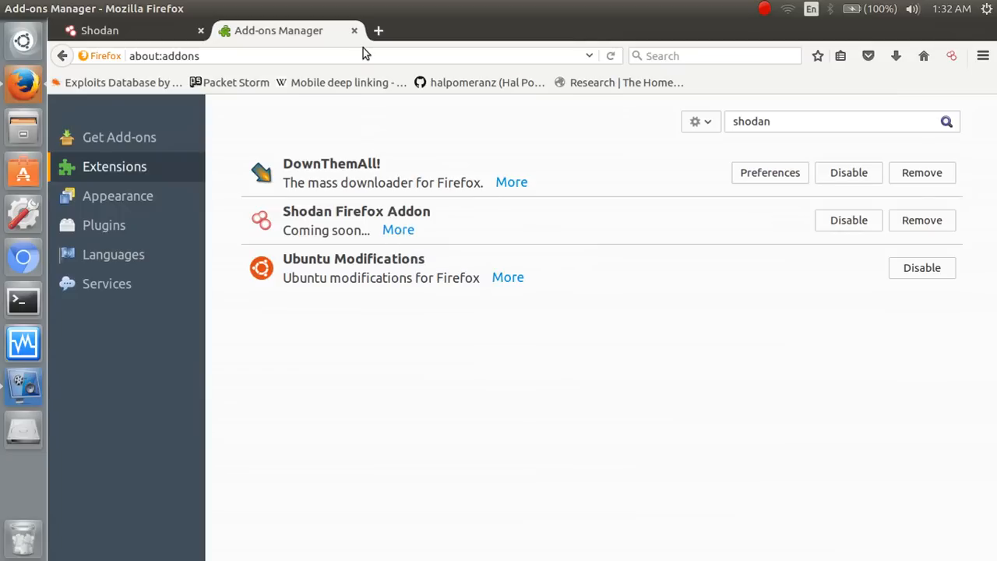
Switch back to the Shodan products tab.
click(99, 31)
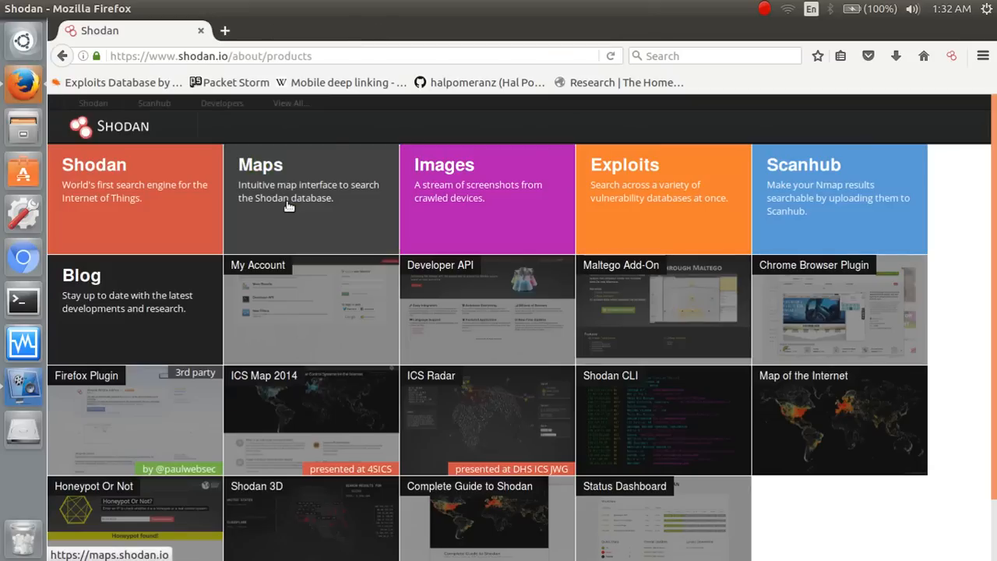
mouse_move(101, 190)
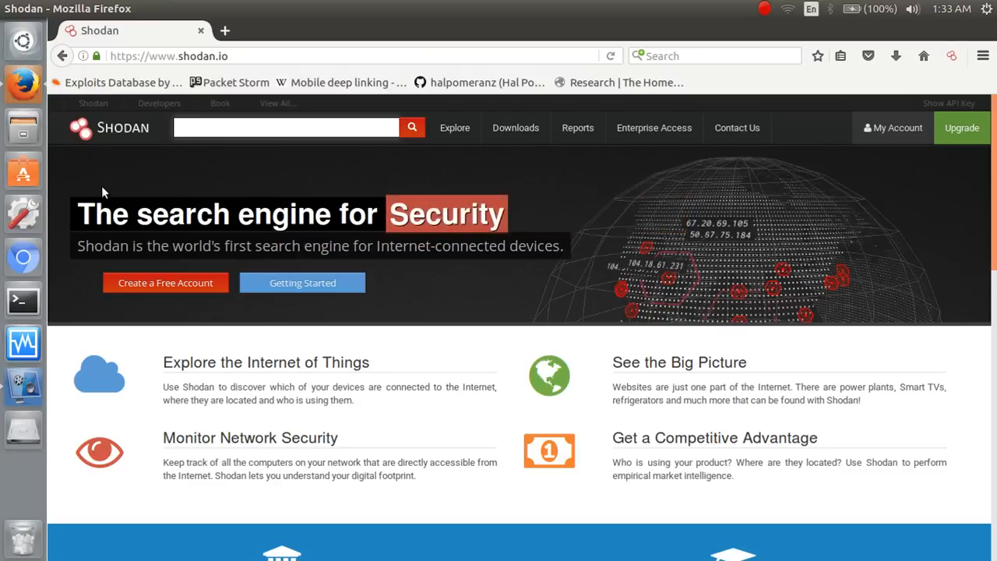
Search Shodan for 'iis' and scroll through the results and statistics sidebar.
text(iis)
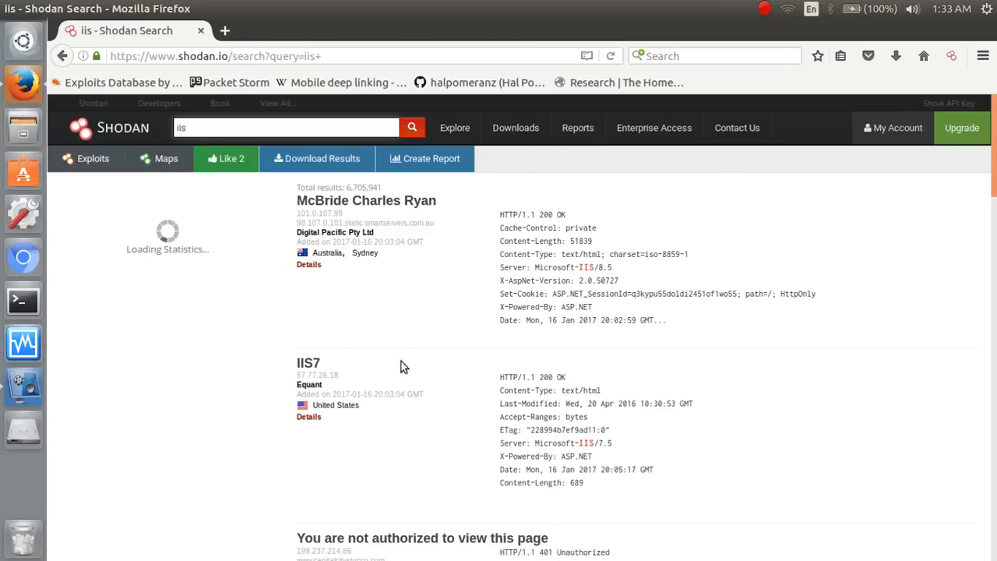
mouse_move(408, 373)
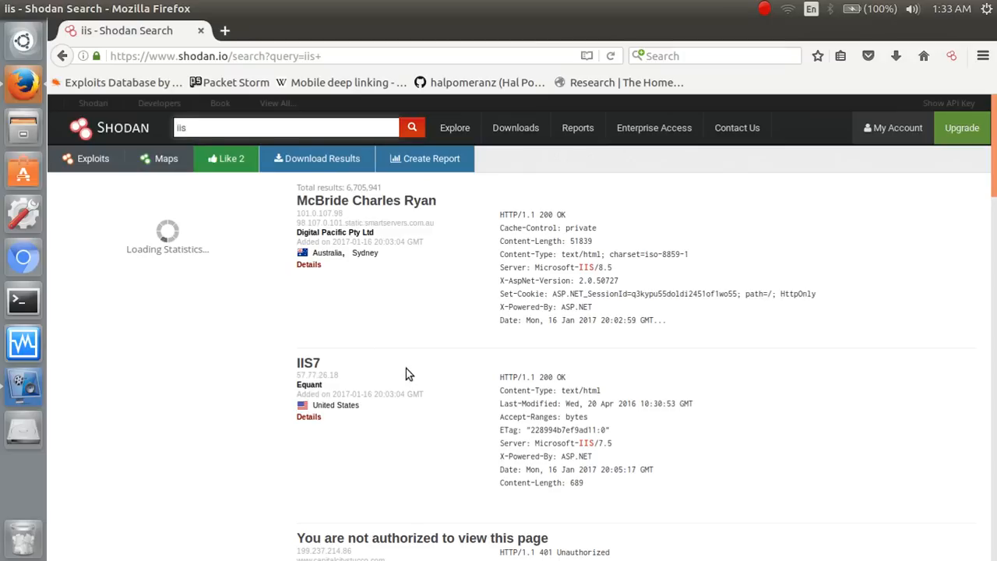
scroll(down, 3)
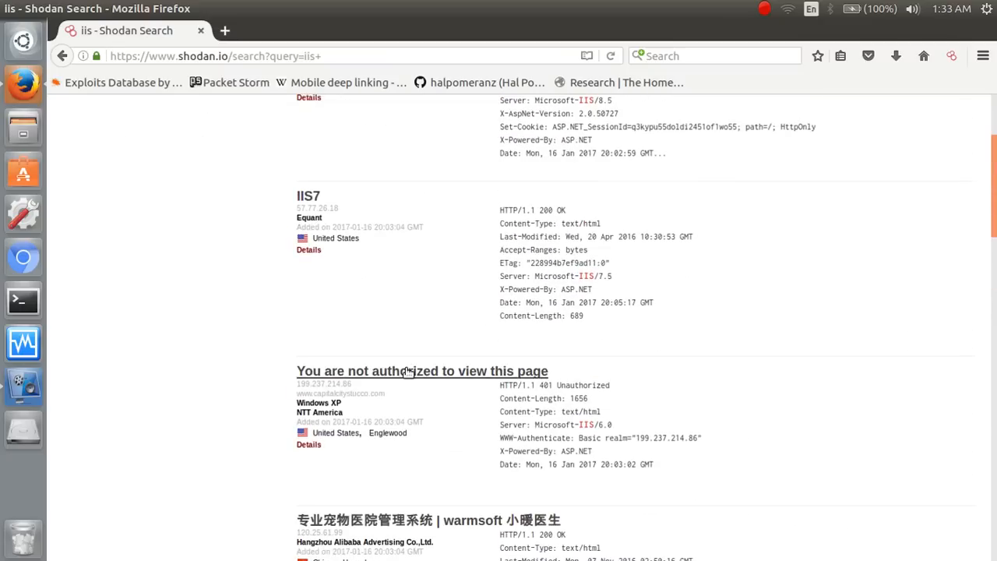
scroll(up, 3)
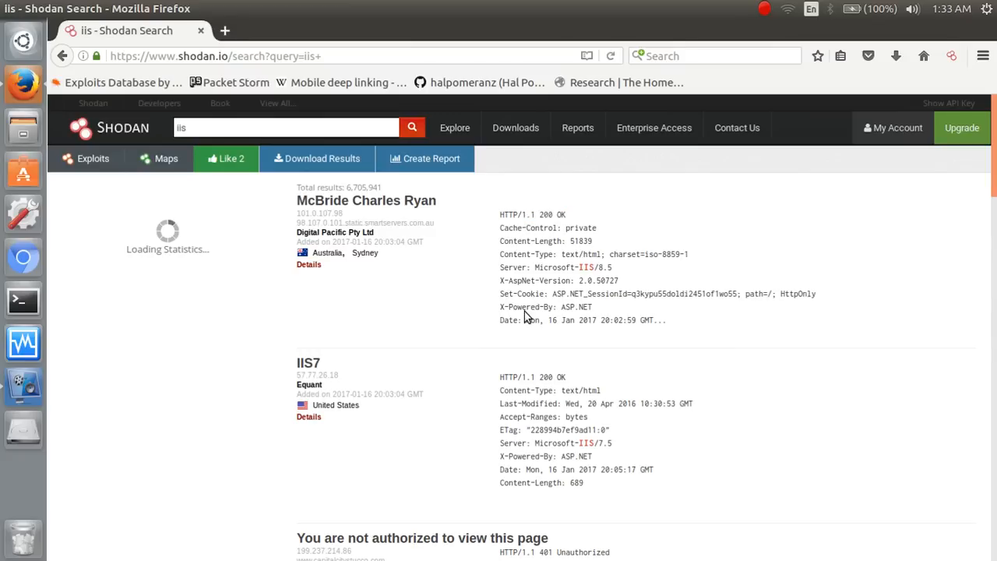
scroll(down, 3)
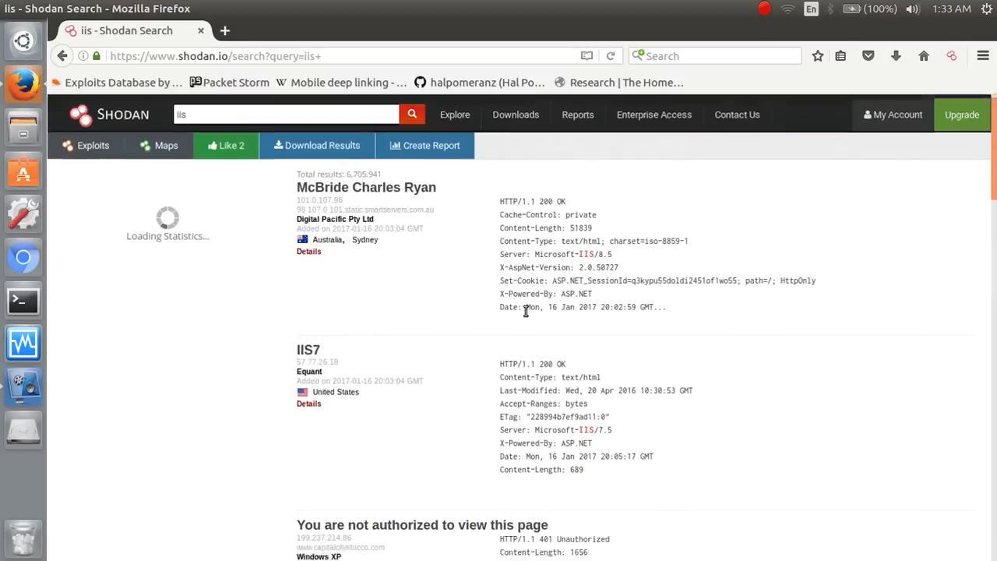
scroll(down, 3)
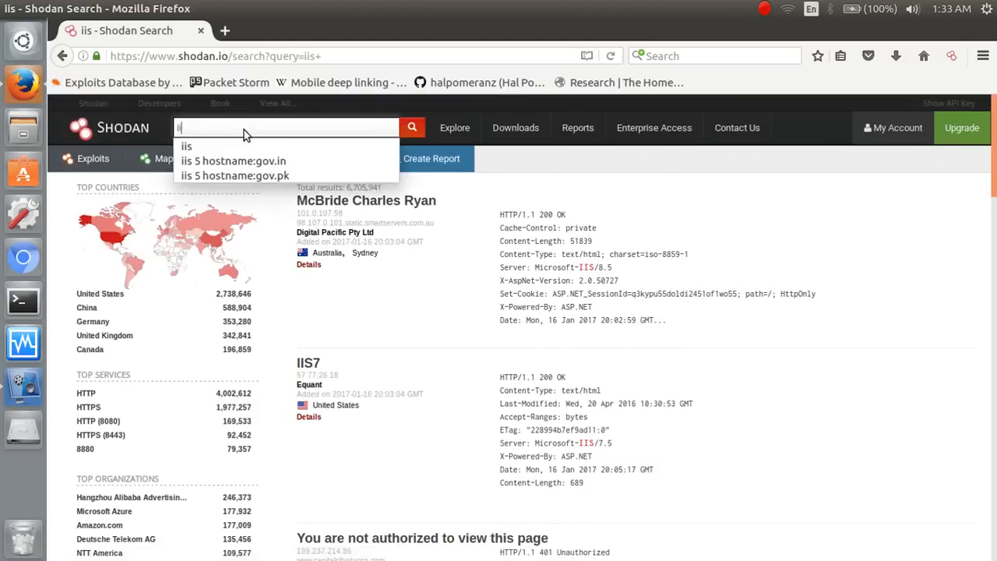
Search for Apache servers with hostname gov.in and scan the 674 mostly Indian results.
text(apache)
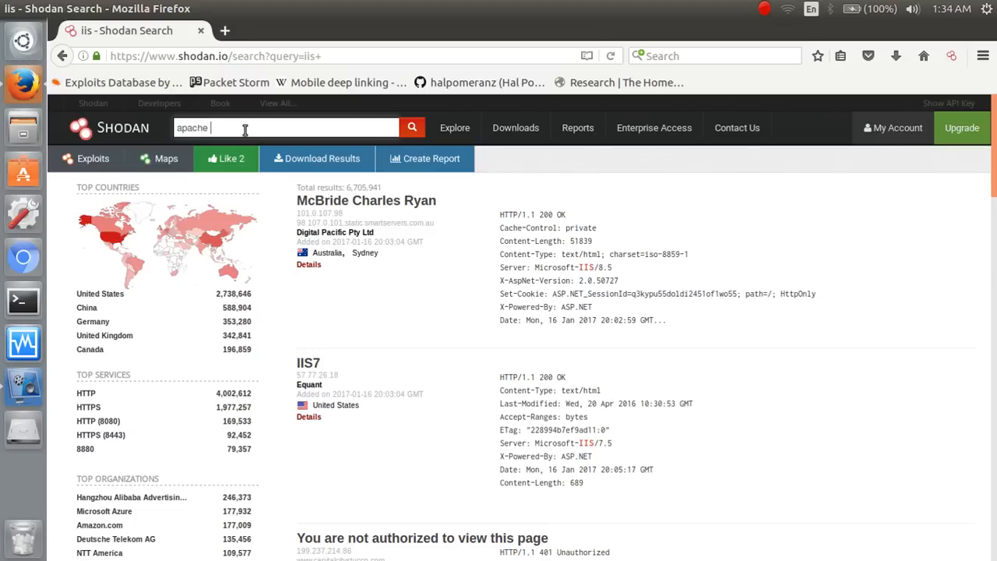
text(hostname:)
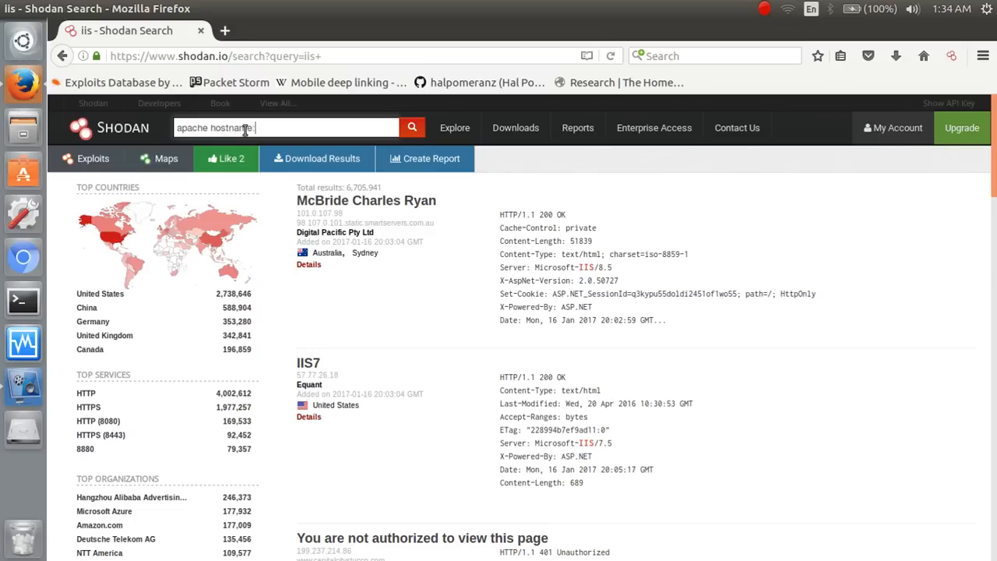
text(.gov.)
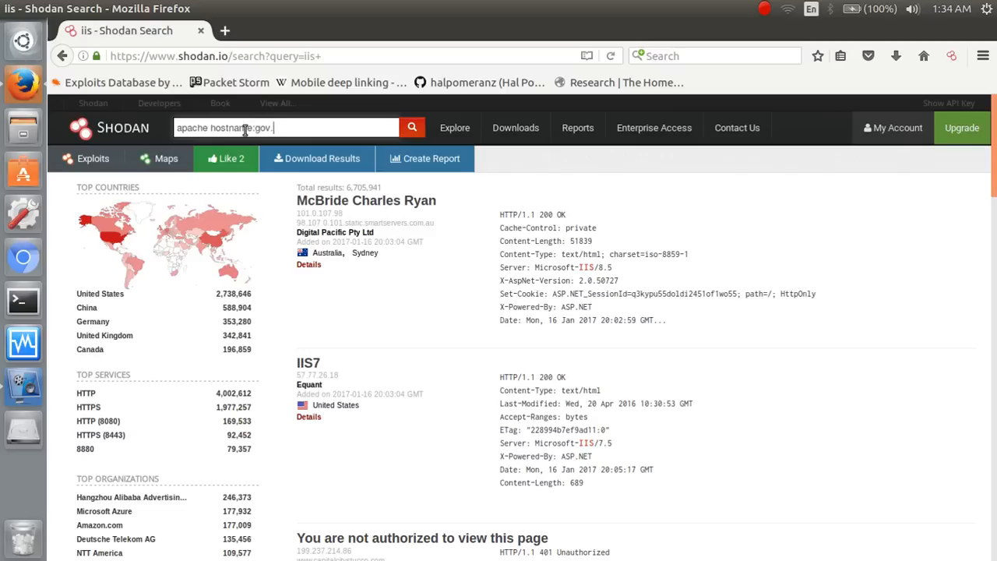
text(in)
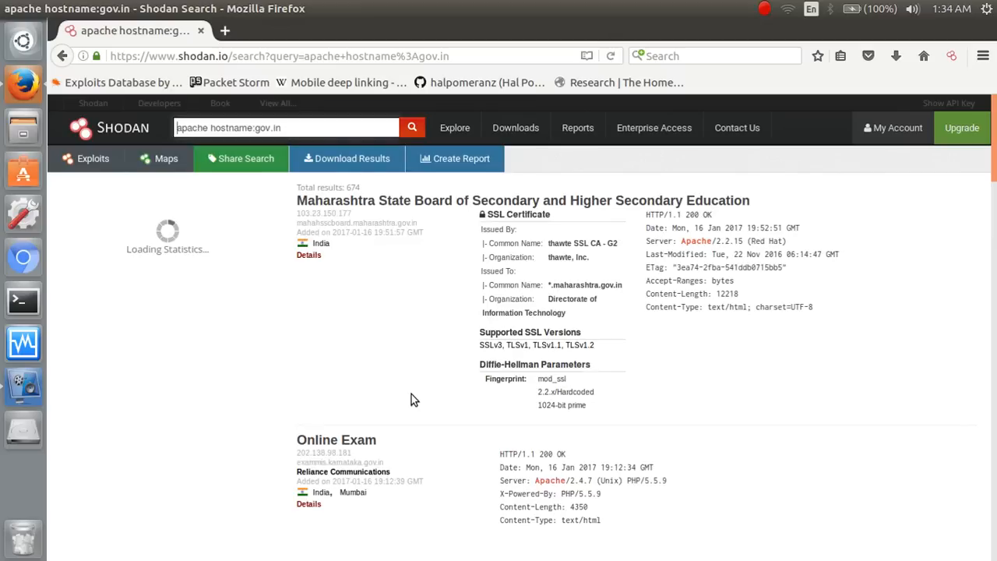
mouse_move(436, 279)
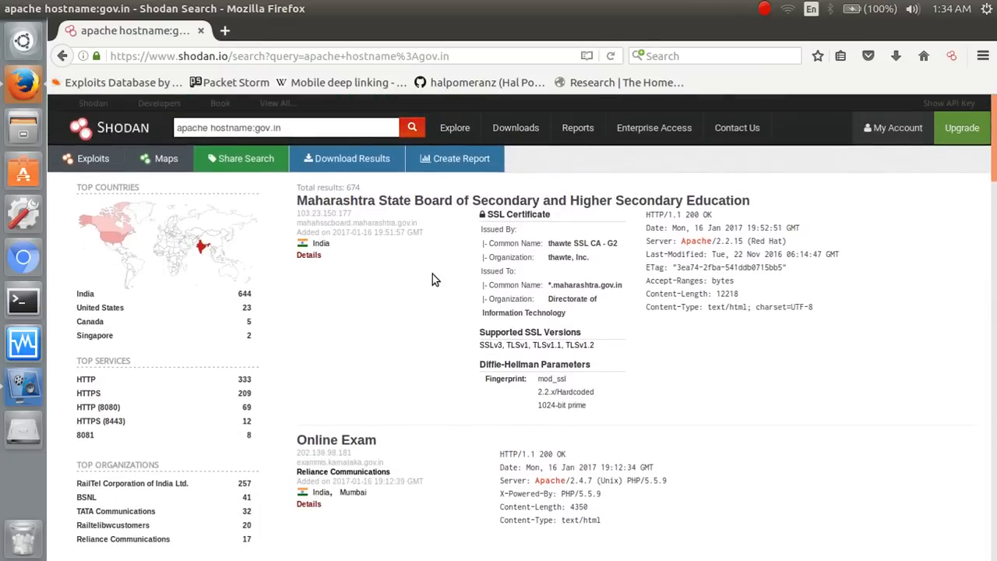
mouse_move(471, 349)
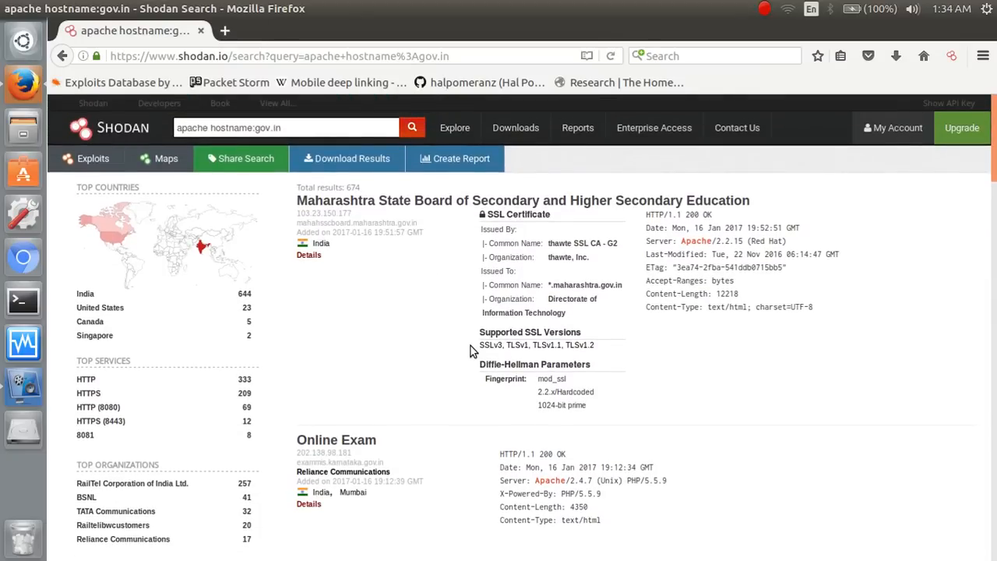
scroll(down, 3)
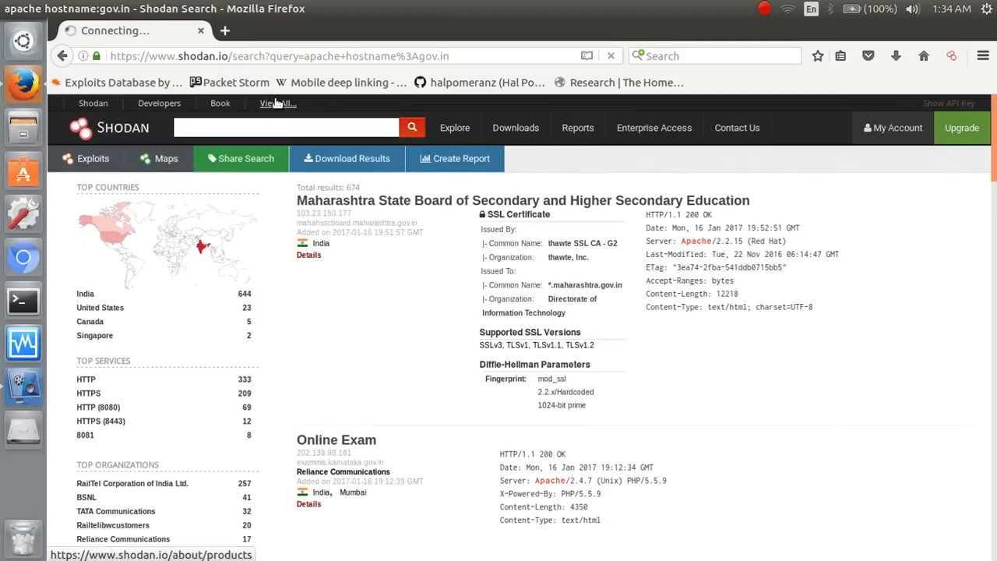
Go to View All products and choose the Maps tile.
click(277, 103)
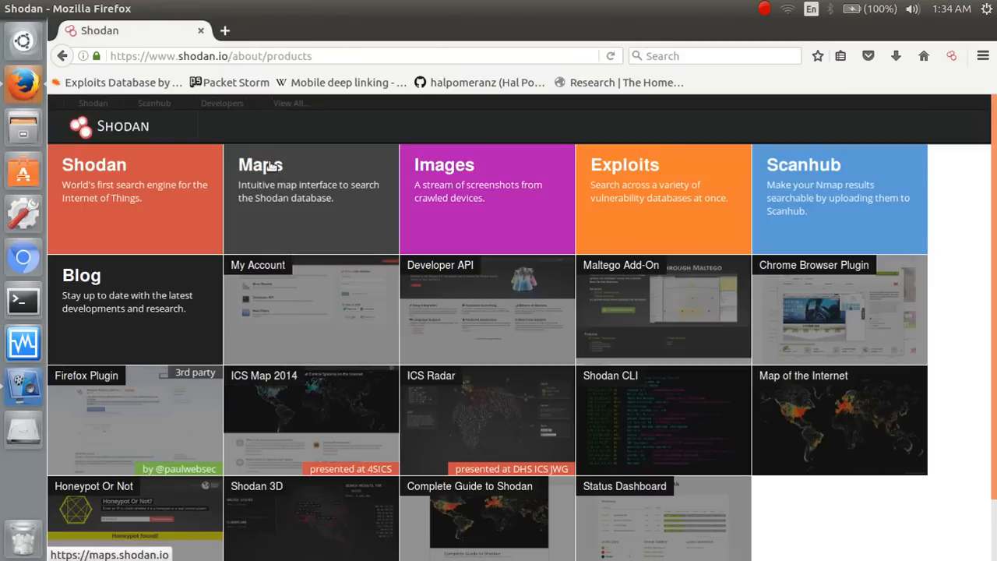
click(260, 165)
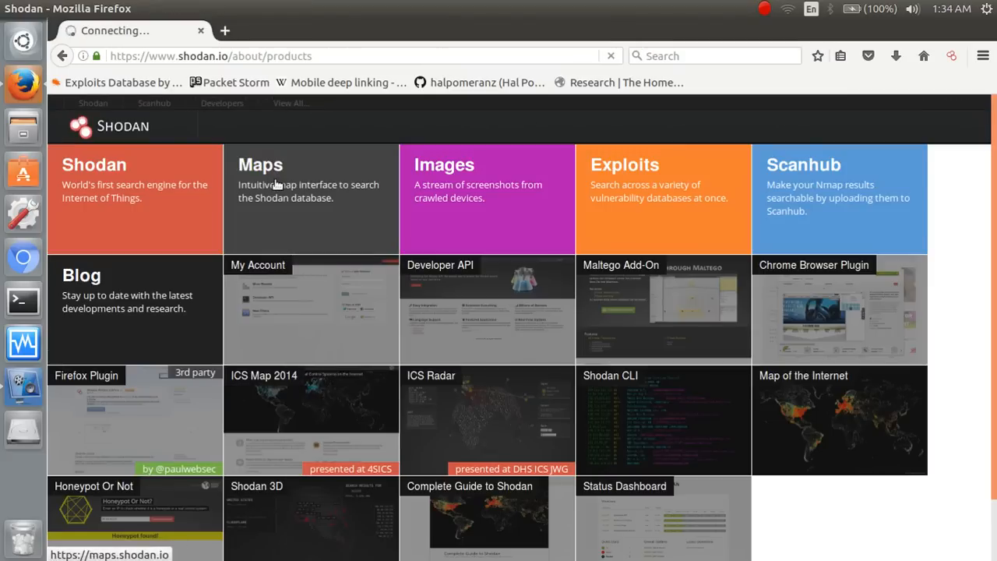
Launch Shodan Maps and search for 'linux', landing on the $49 membership page.
click(260, 165)
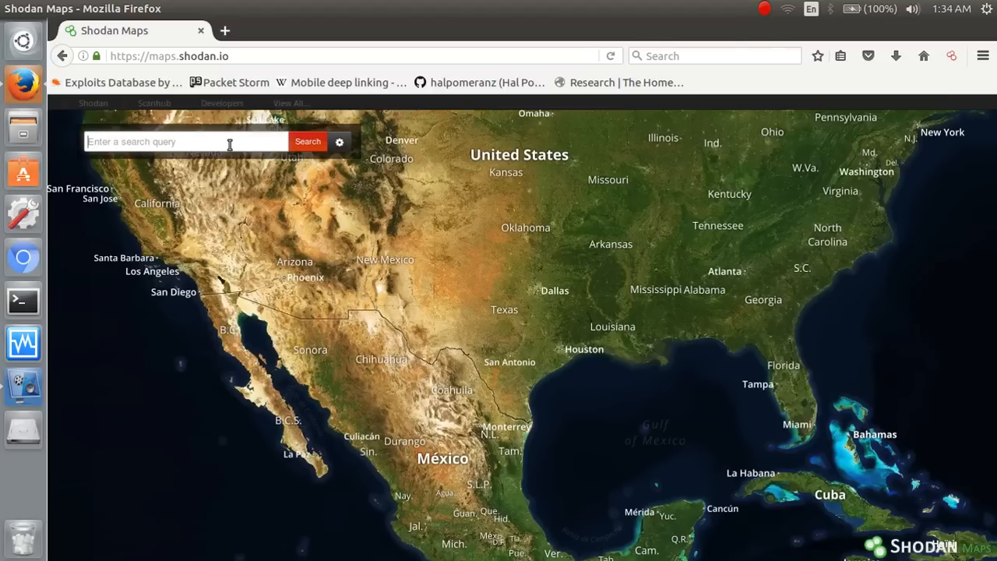
click(186, 140)
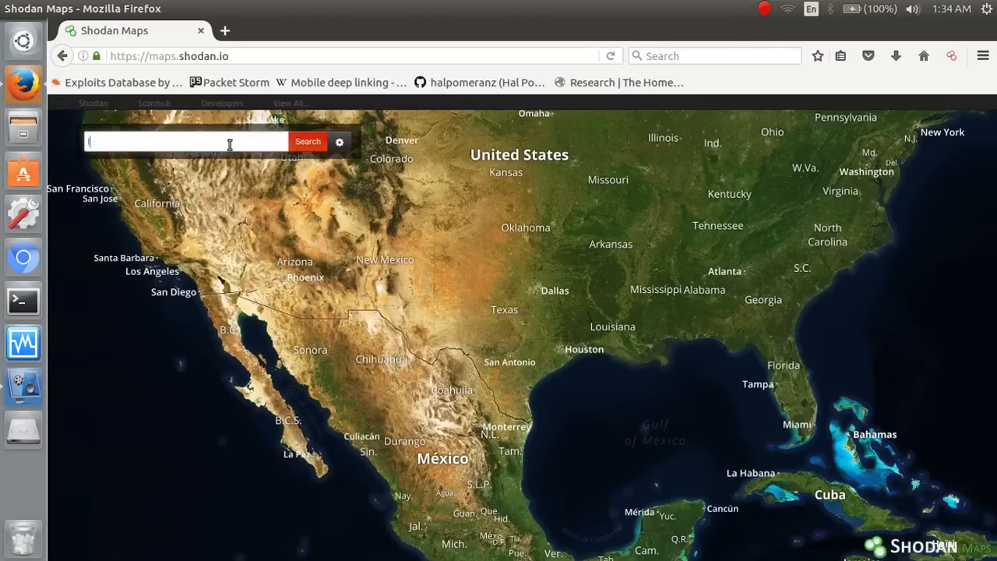
text(linux)
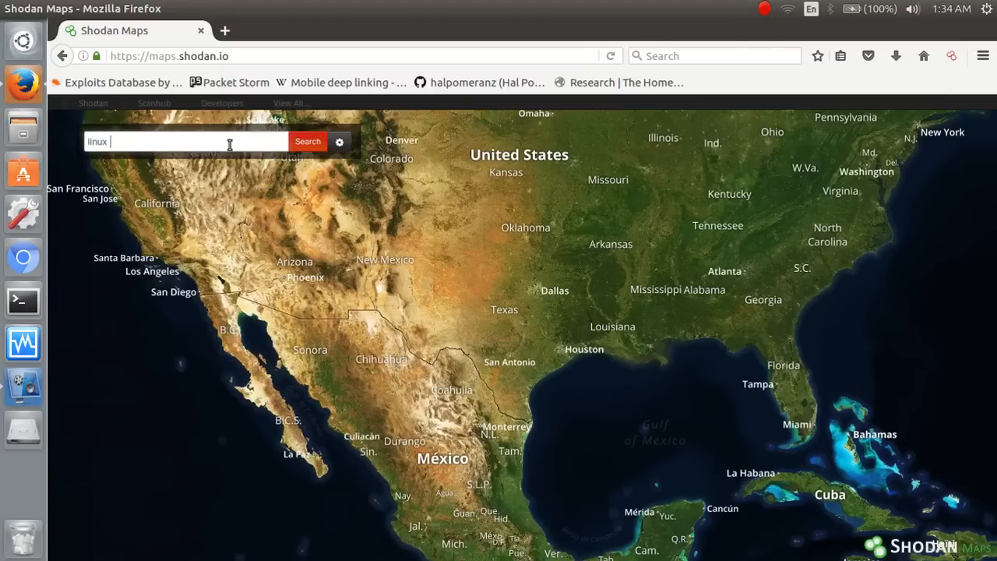
click(307, 141)
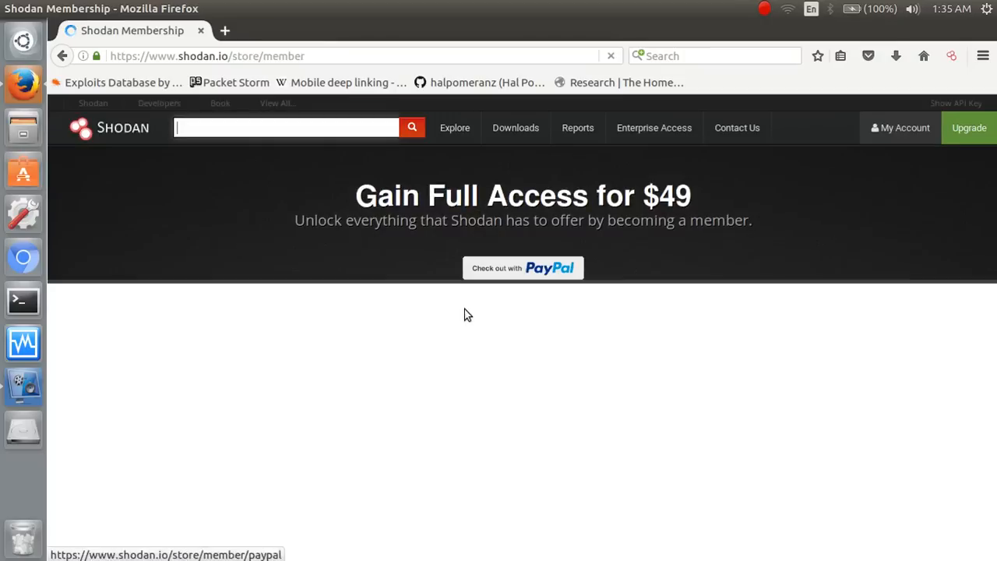
Navigate back from the membership page to the products overview.
click(62, 56)
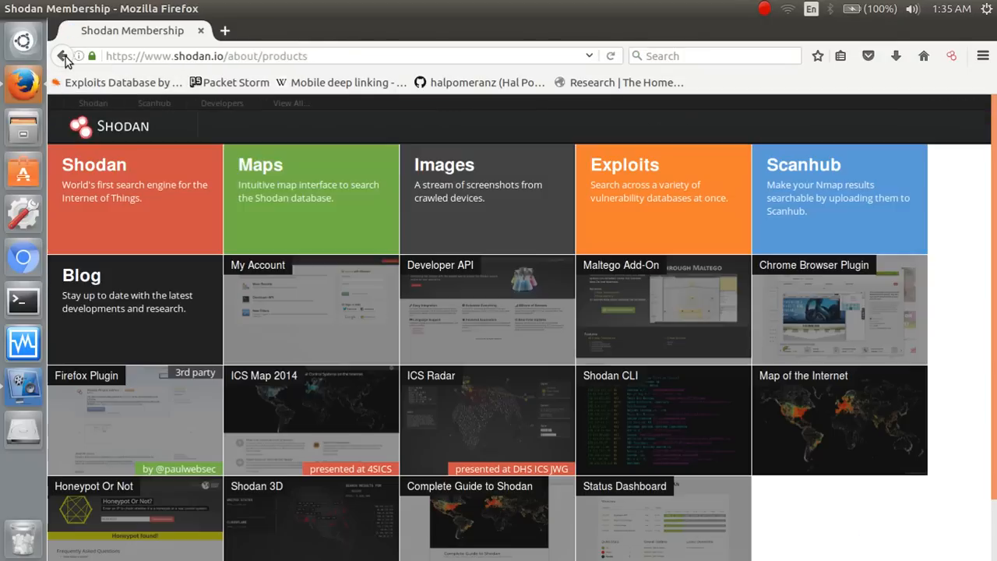
mouse_move(677, 215)
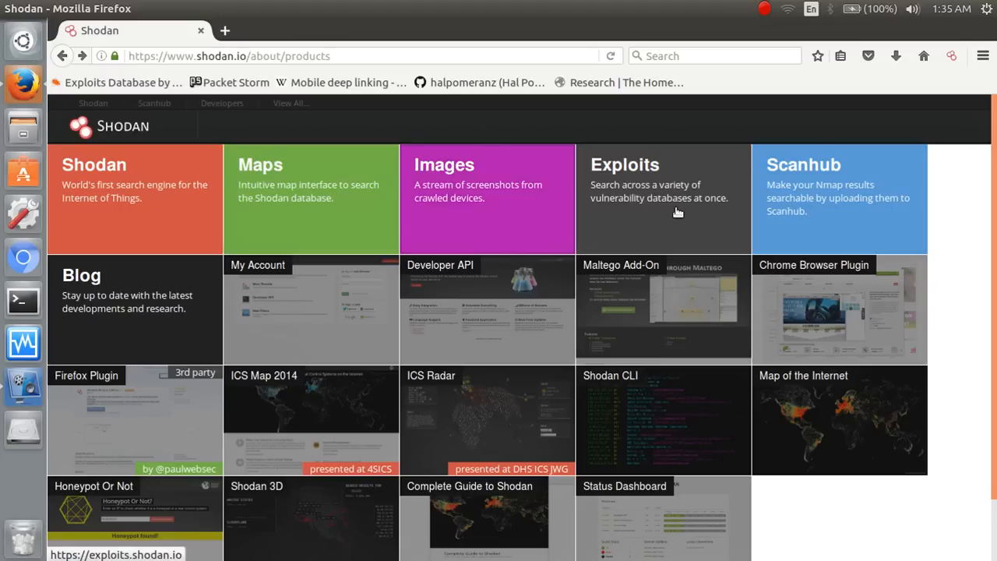
mouse_move(838, 224)
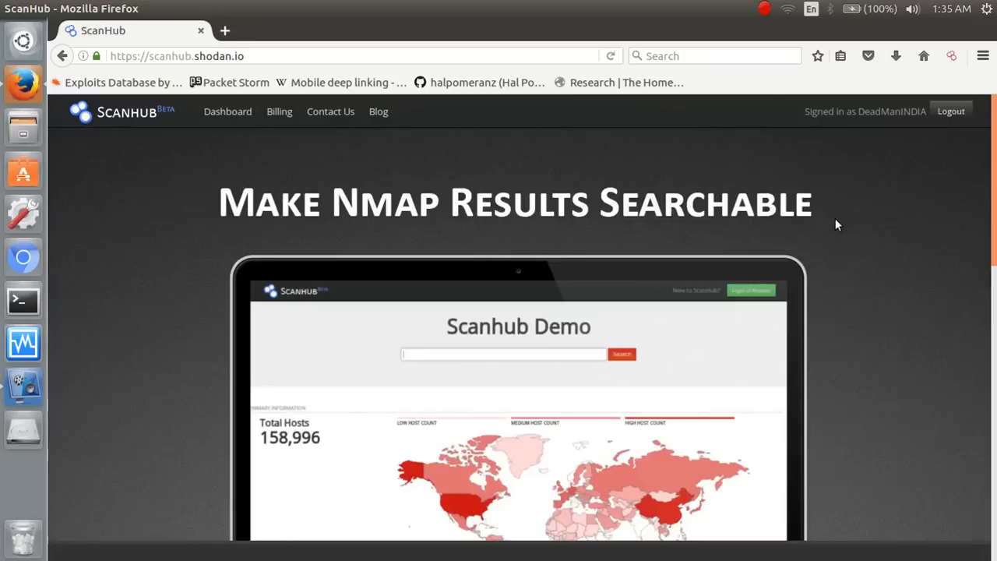
scroll(down, 3)
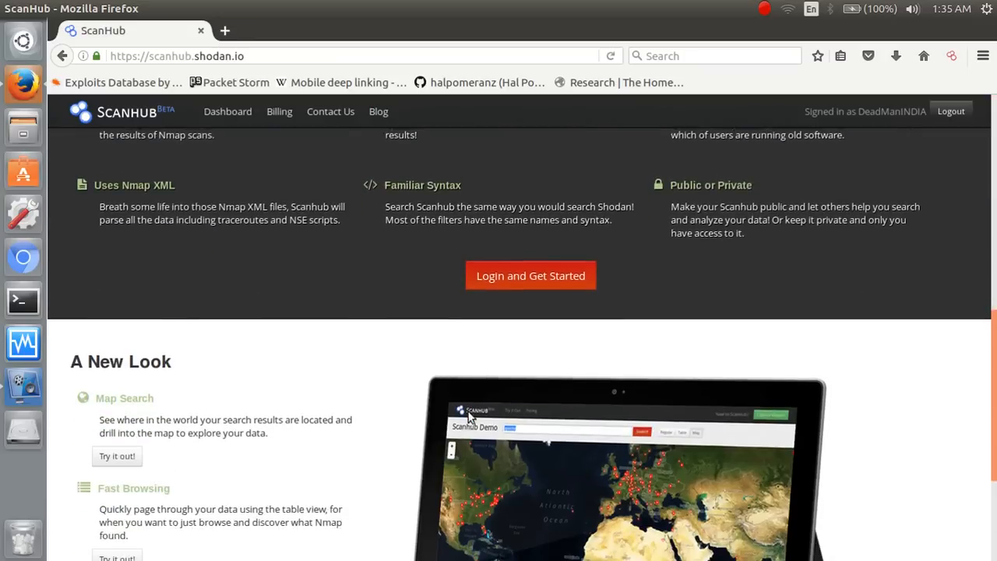
scroll(down, 3)
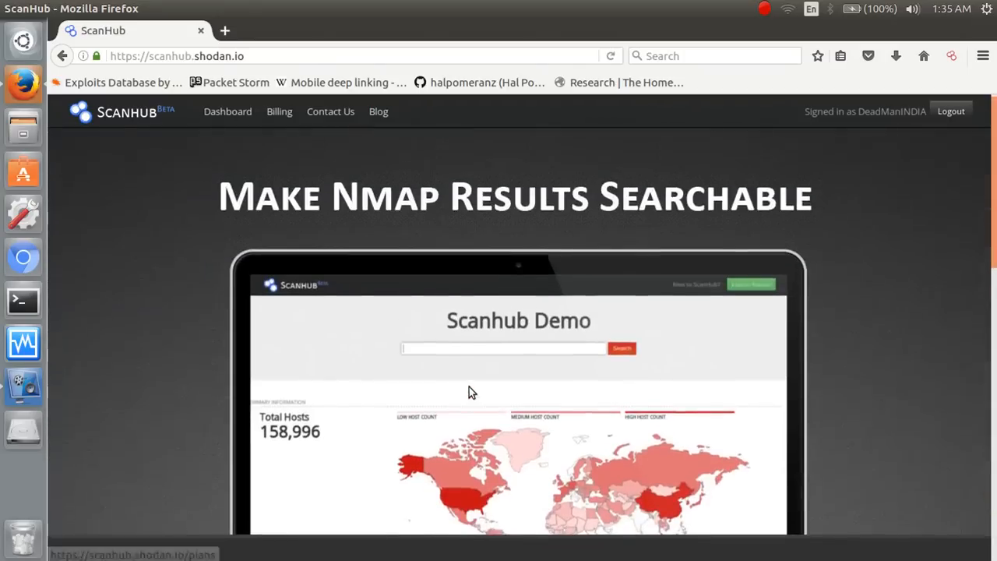
scroll(down, 3)
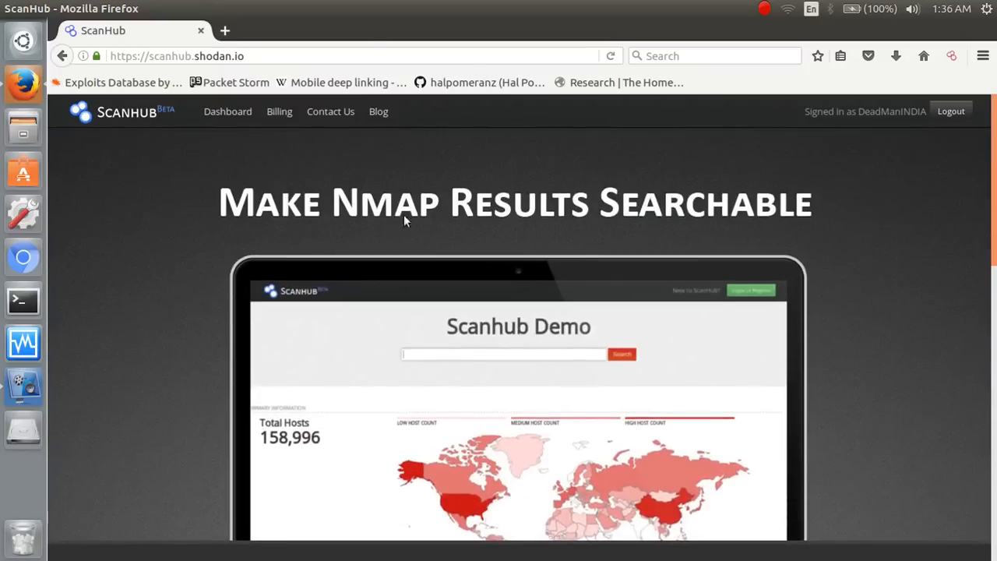
scroll(down, 3)
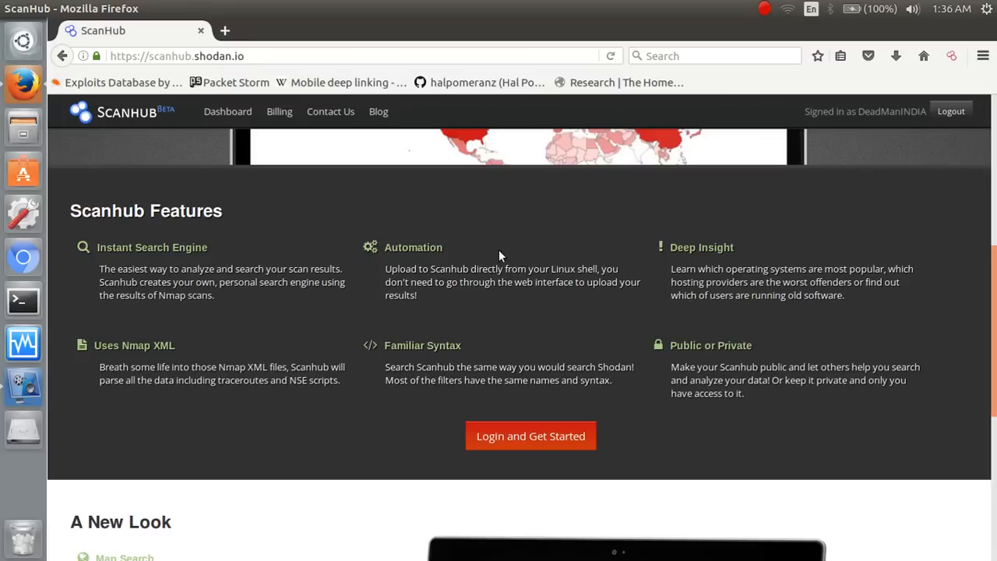
mouse_move(240, 383)
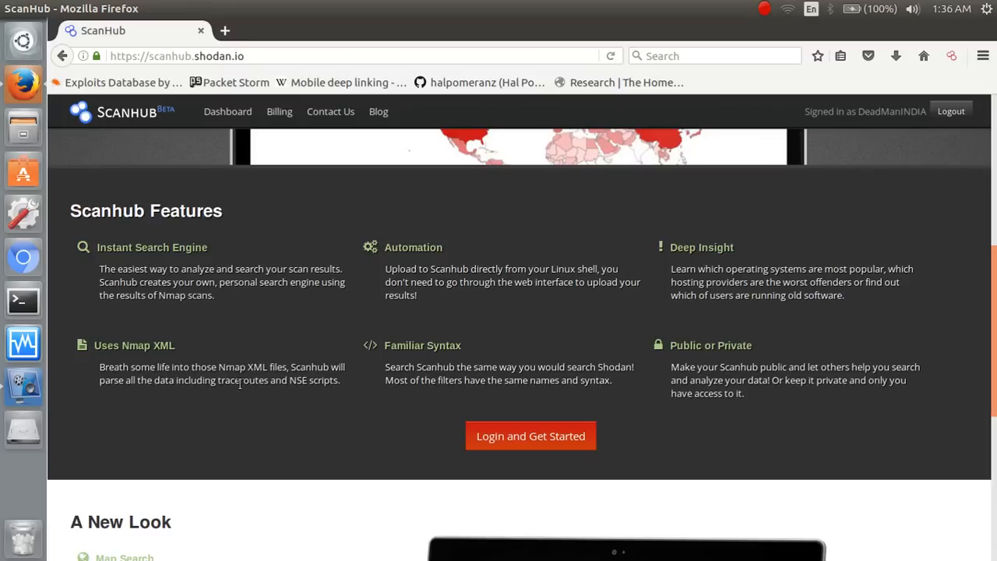
scroll(down, 3)
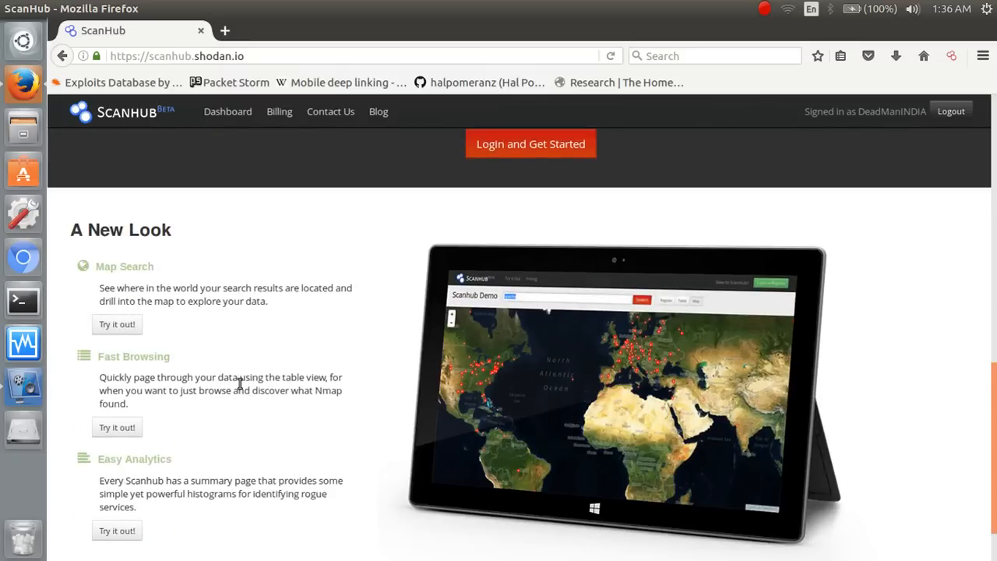
scroll(down, 3)
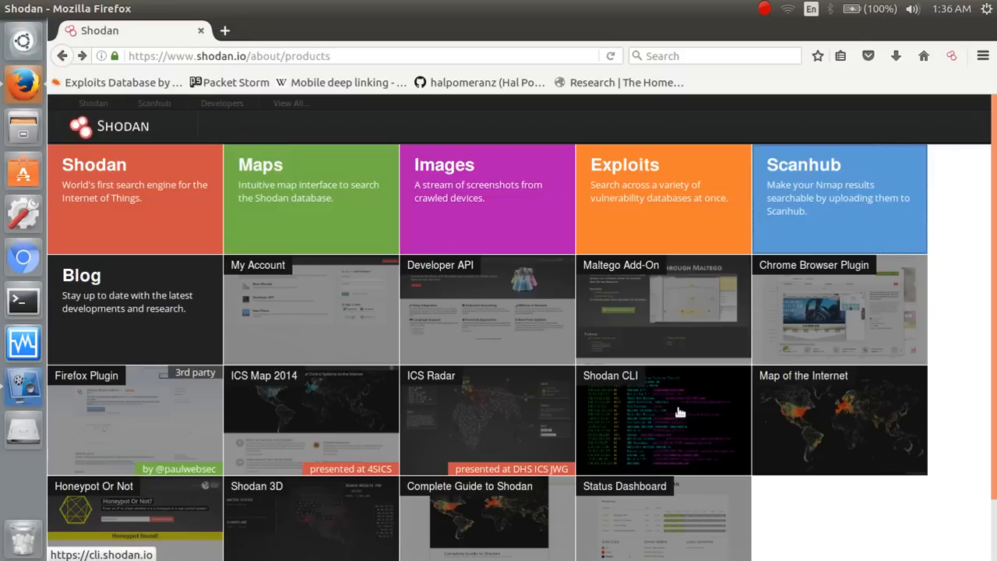
mouse_move(682, 308)
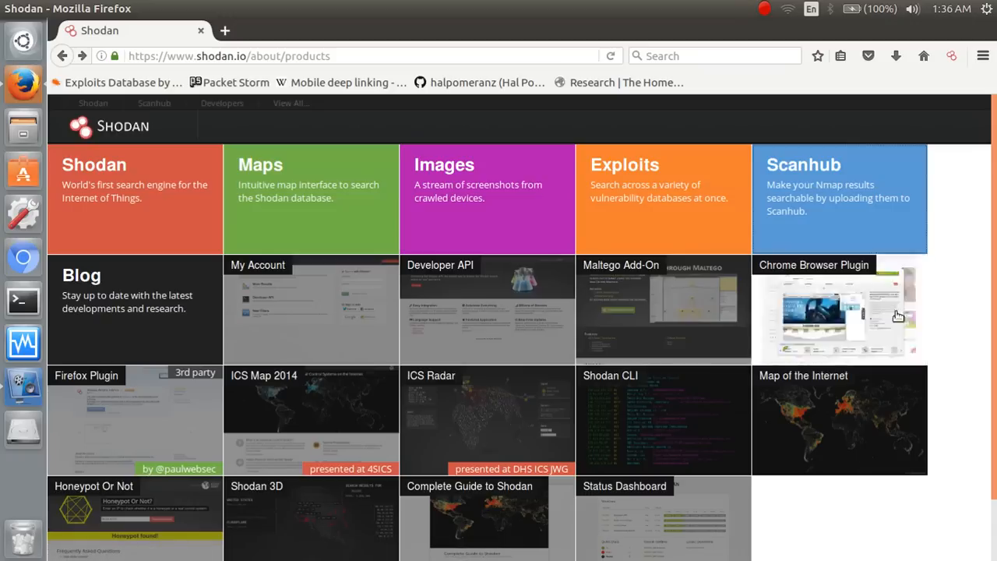
Scroll the products grid down to the Shodan 3D and ICS Map tiles.
scroll(down, 3)
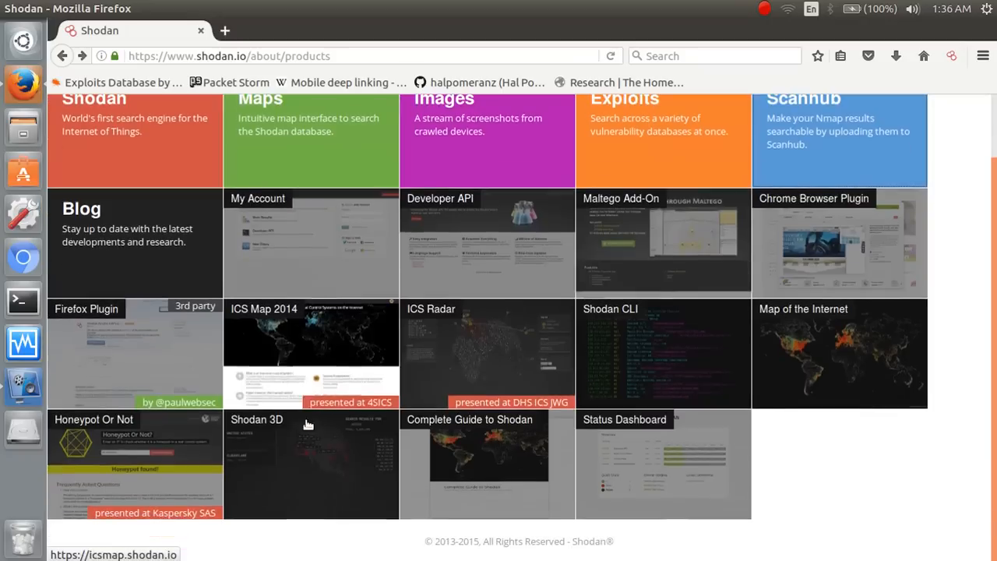
mouse_move(317, 352)
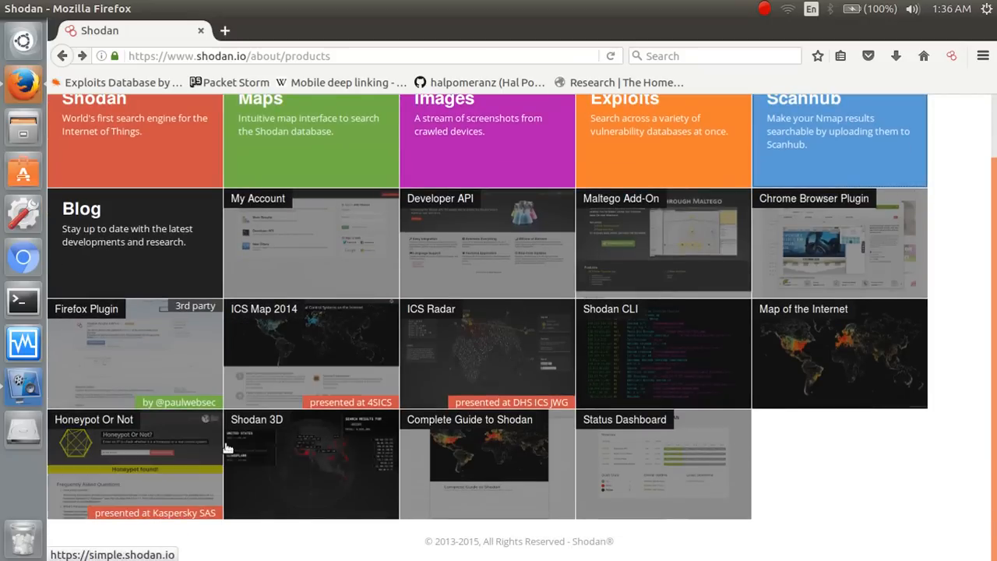
mouse_move(293, 464)
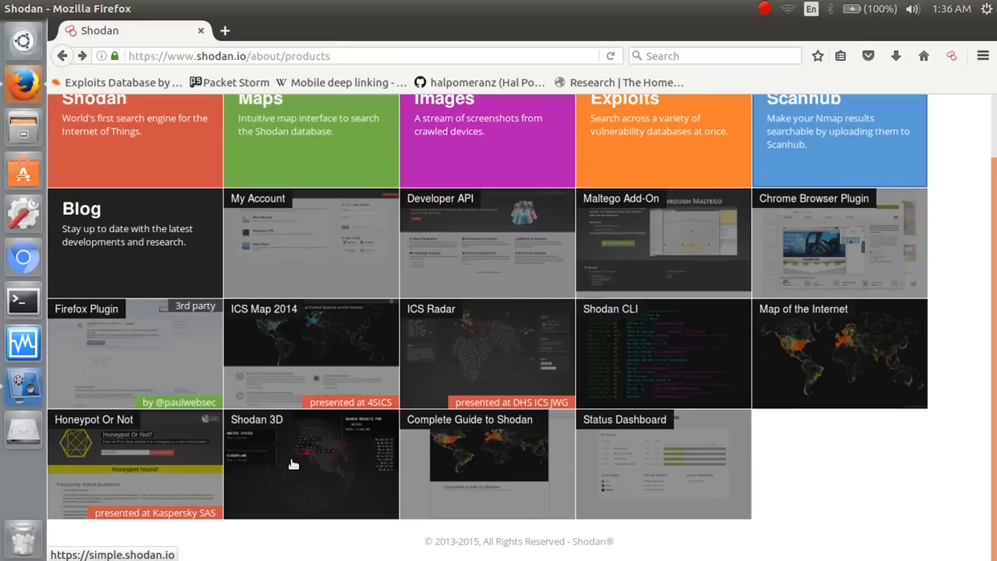
mouse_move(315, 444)
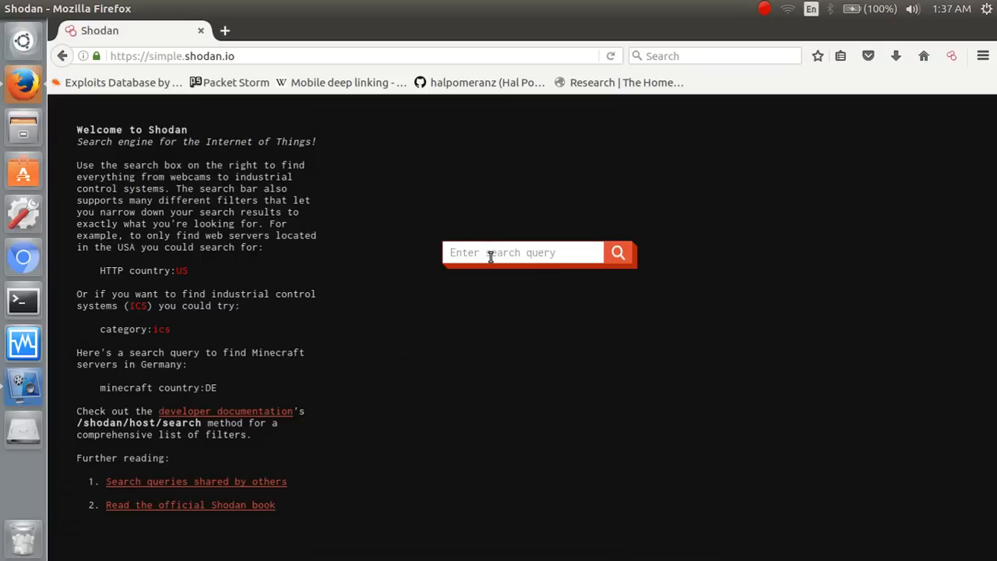
Search Shodan 3D for 'apache' to show ~27.6 million results on the globe and inspect a hotspot.
text(apache)
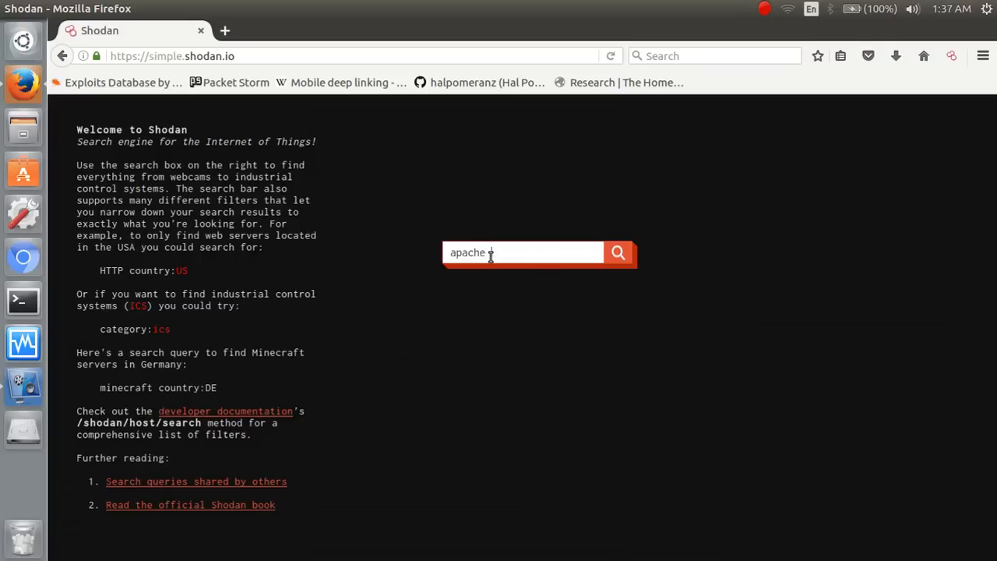
click(617, 253)
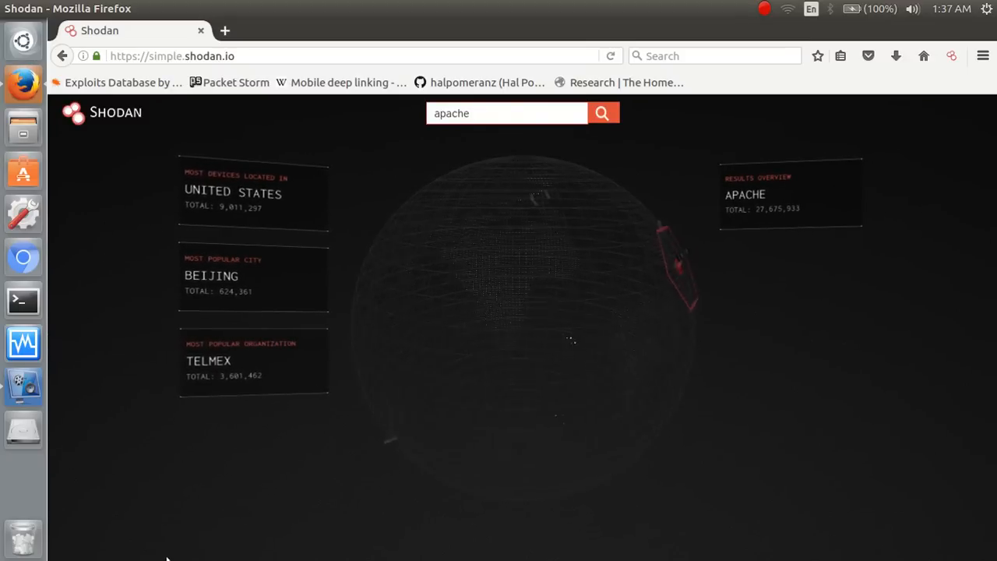
mouse_move(236, 522)
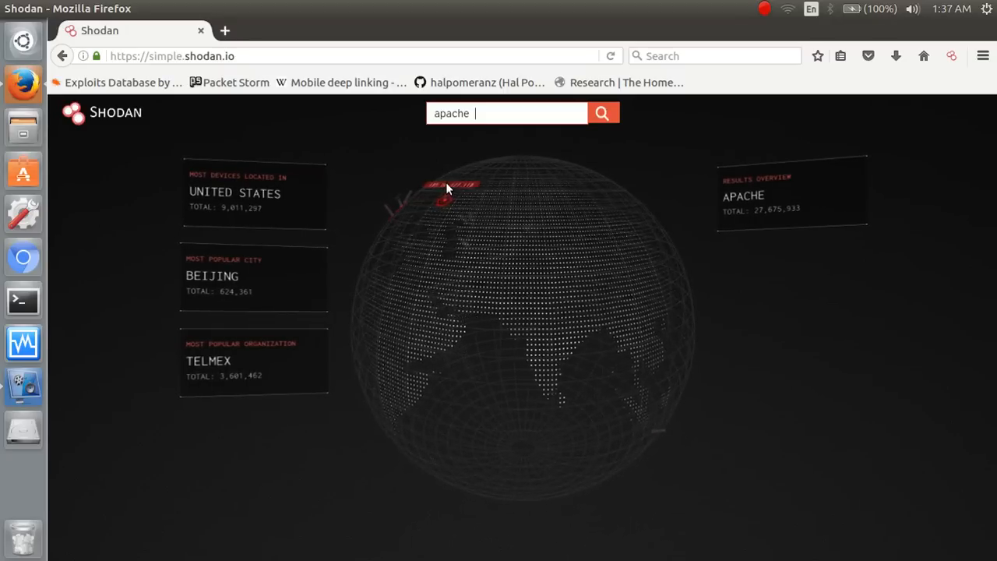
click(443, 187)
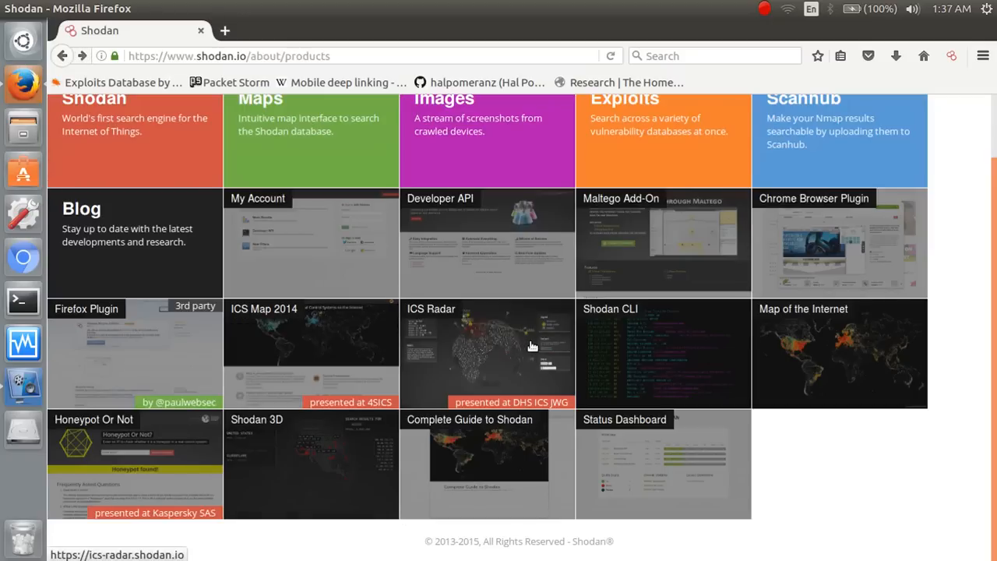
mouse_move(482, 335)
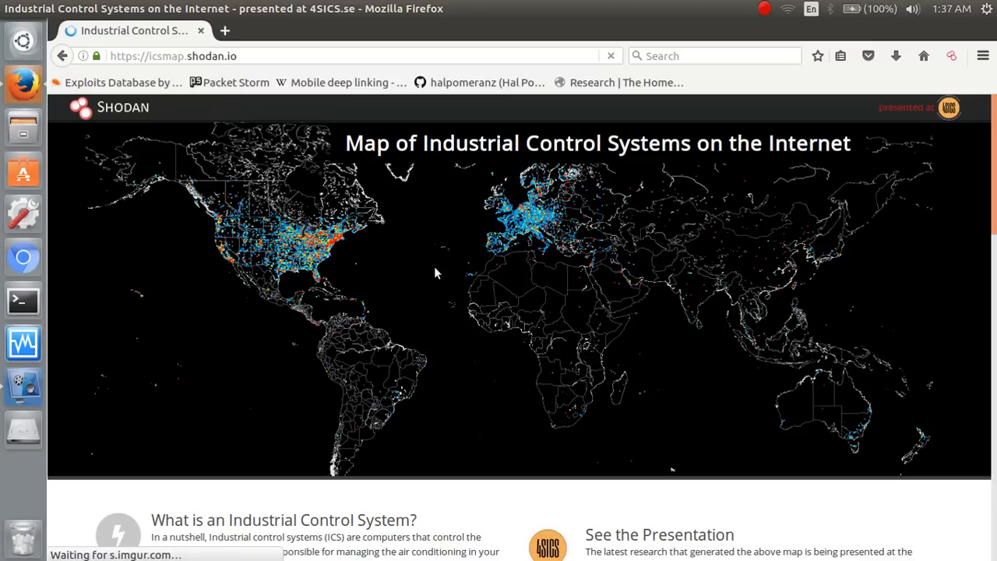
mouse_move(510, 257)
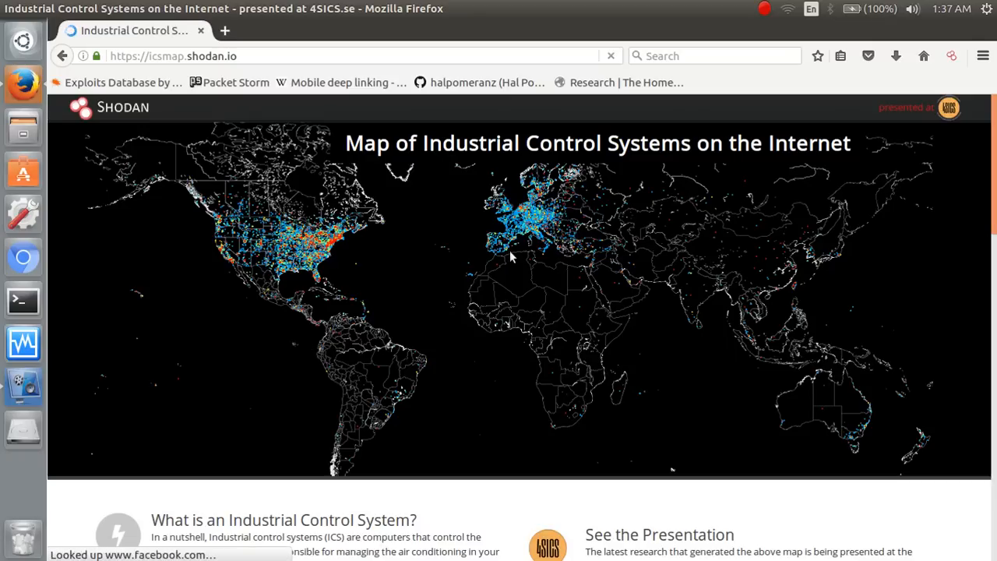
mouse_move(574, 236)
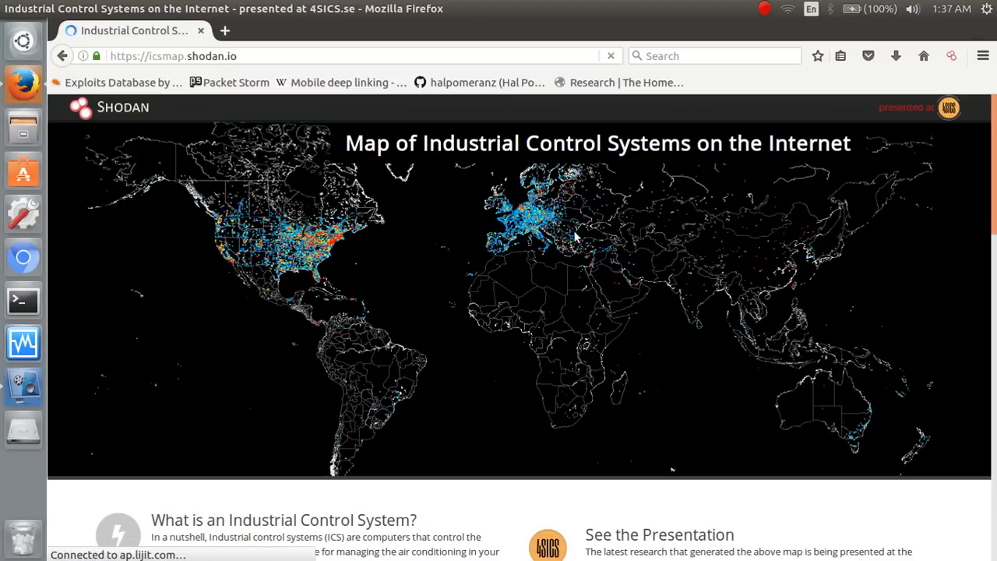
scroll(down, 3)
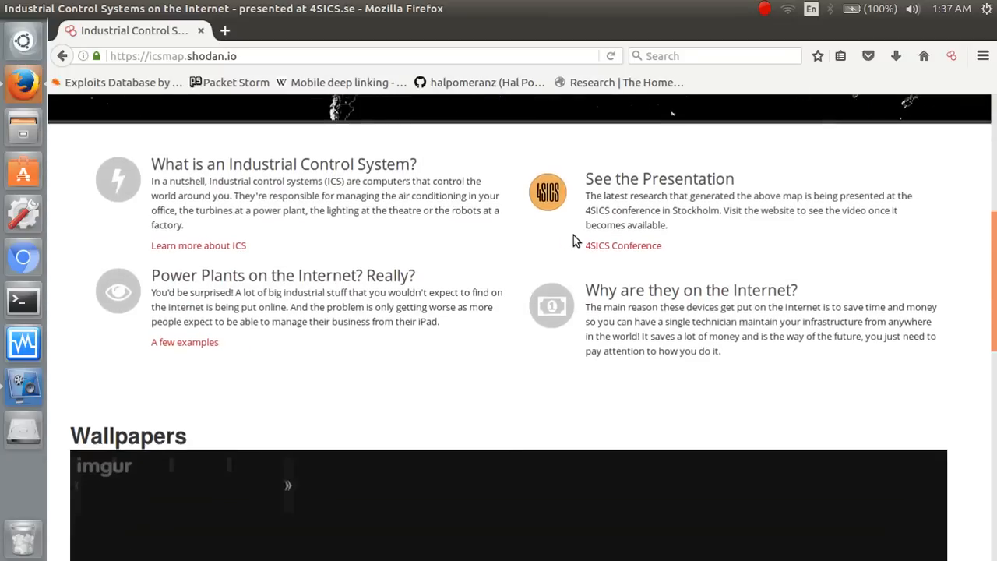
scroll(down, 3)
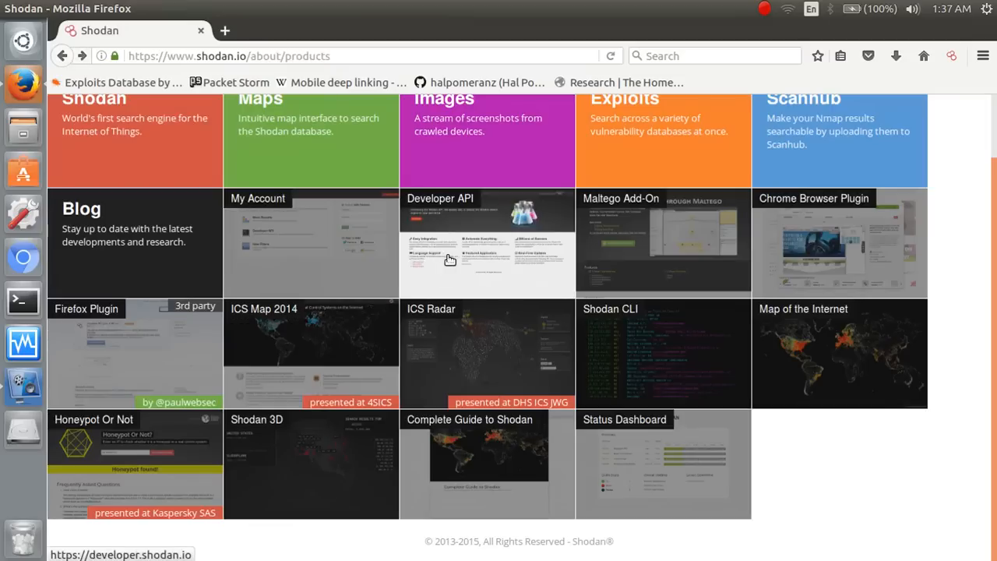
click(486, 352)
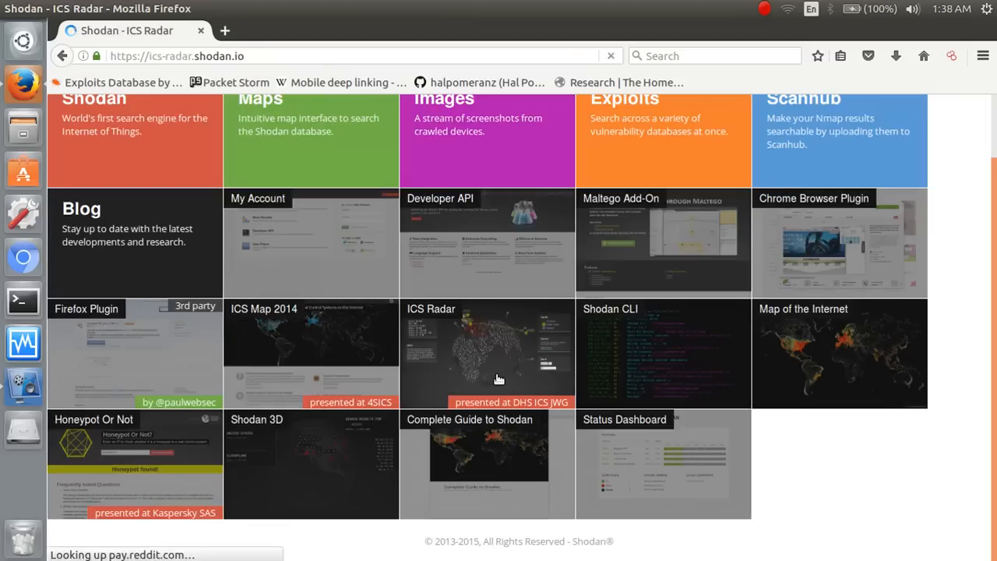
click(498, 352)
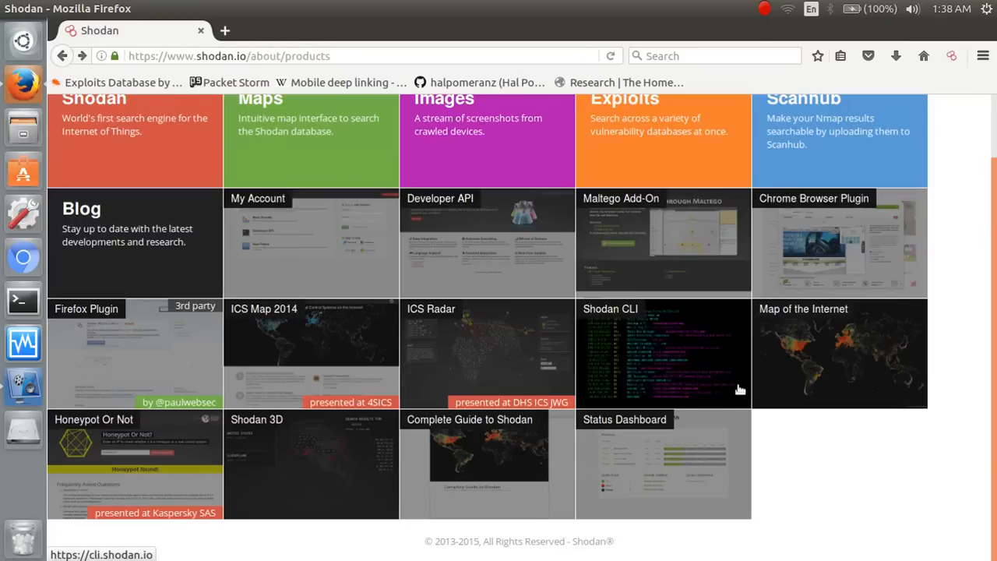
mouse_move(882, 372)
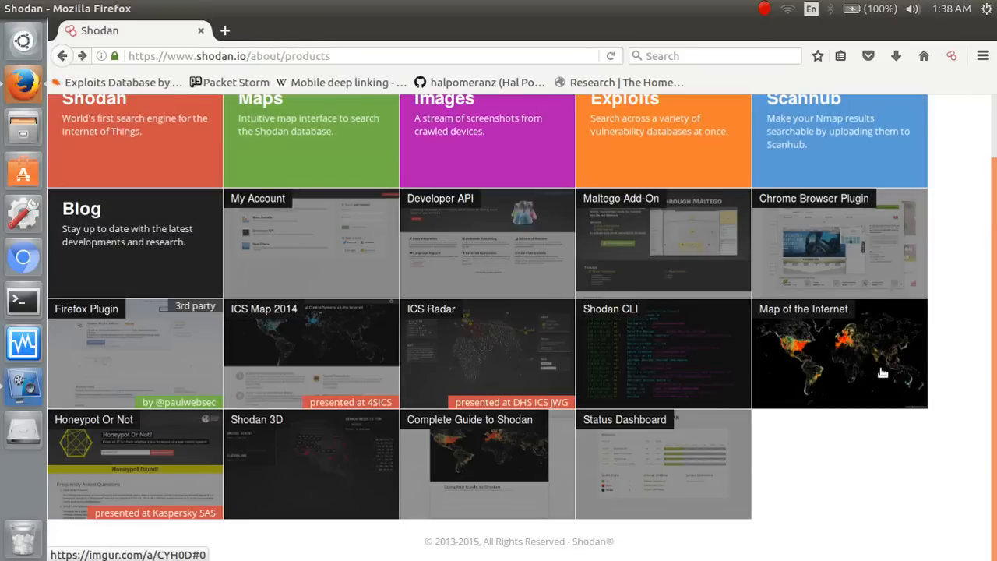